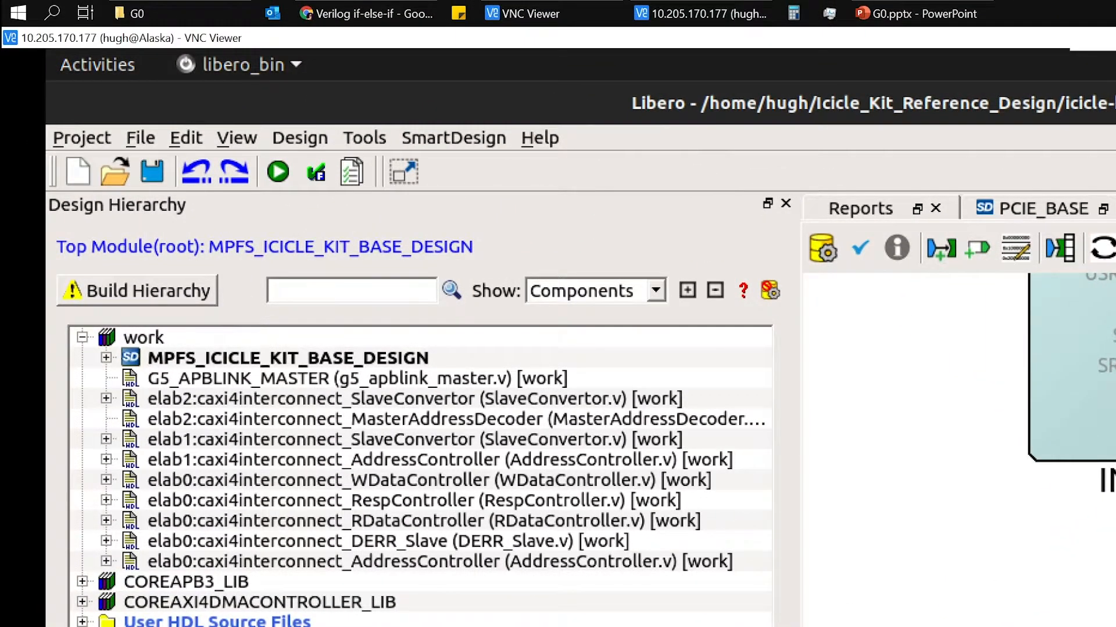
Import custom_register.v as an HDL source file via File > Import
click(141, 137)
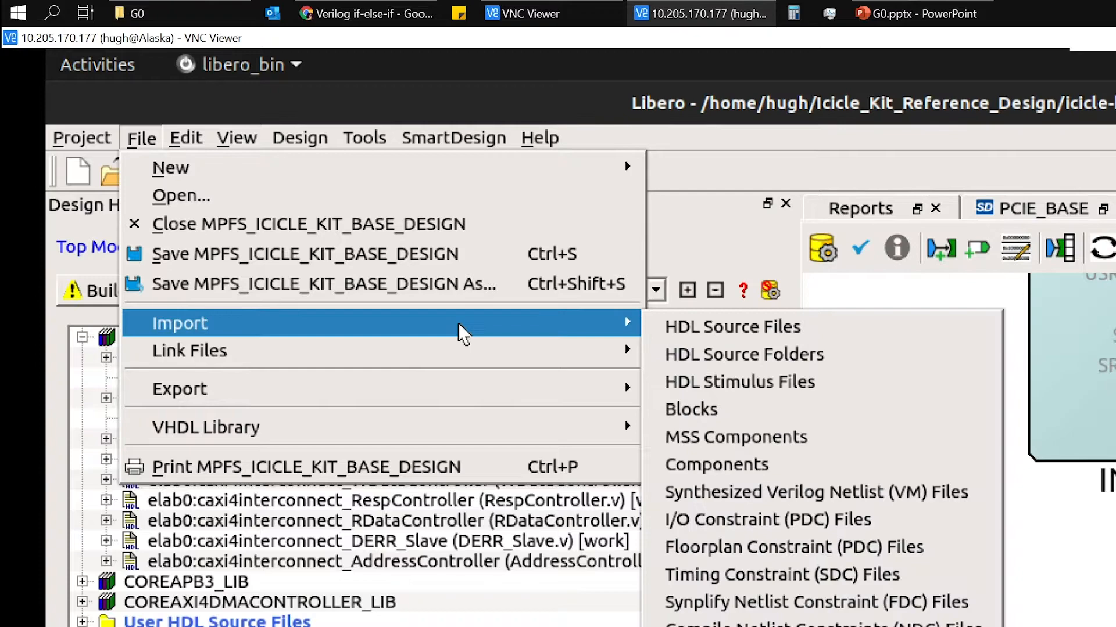
mouse_move(740, 340)
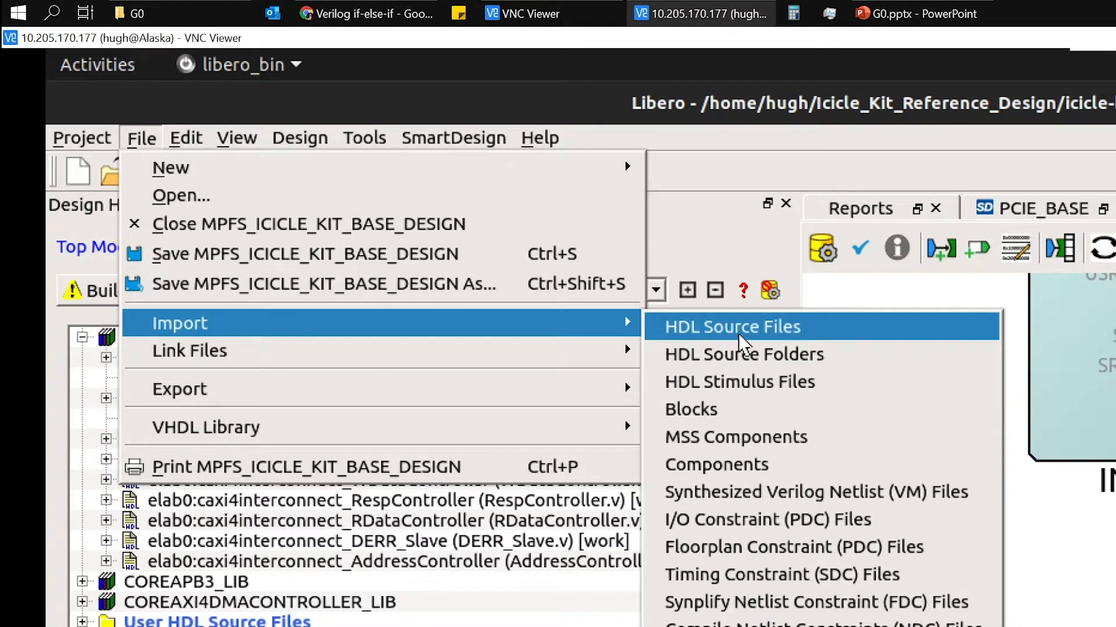
click(732, 326)
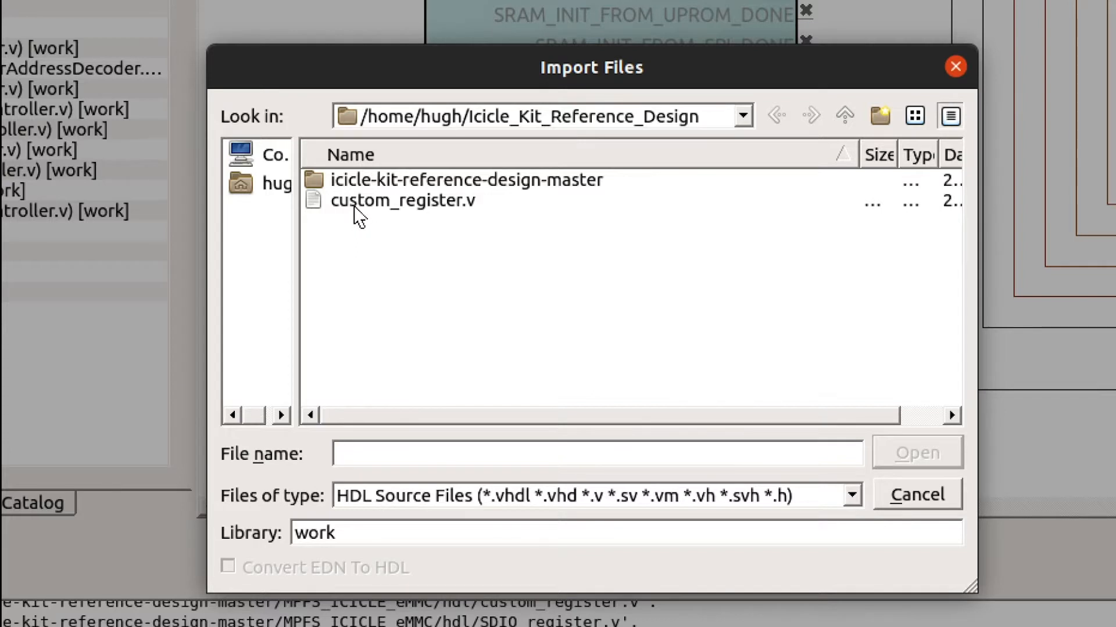
click(402, 201)
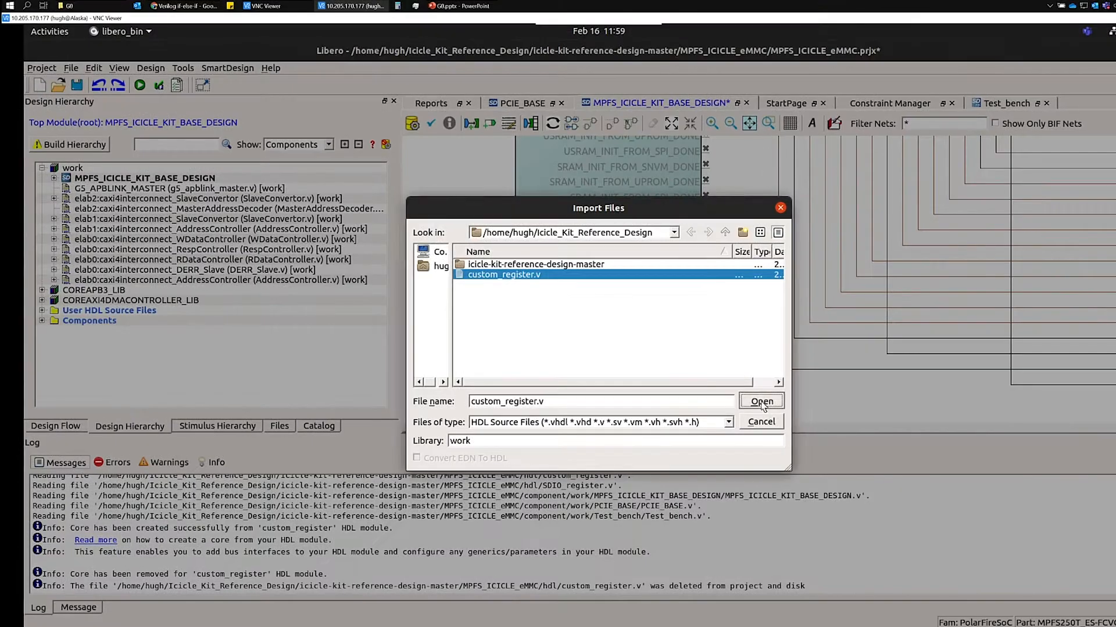
click(759, 400)
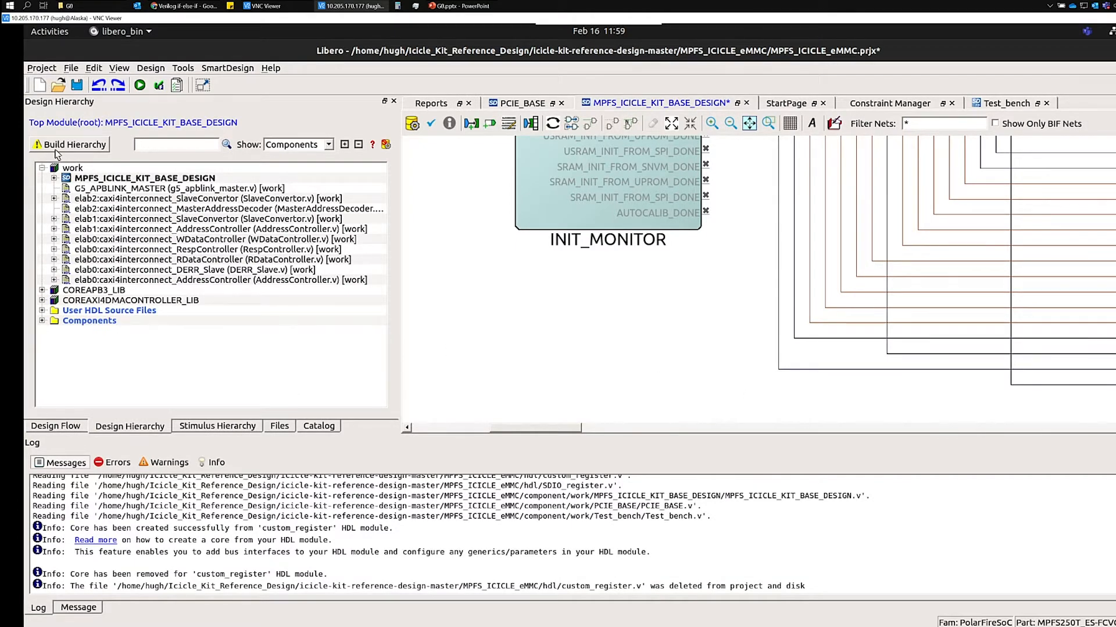
Rebuild the design hierarchy and scroll through custom_register.v's invert parameter and APB ports
click(74, 144)
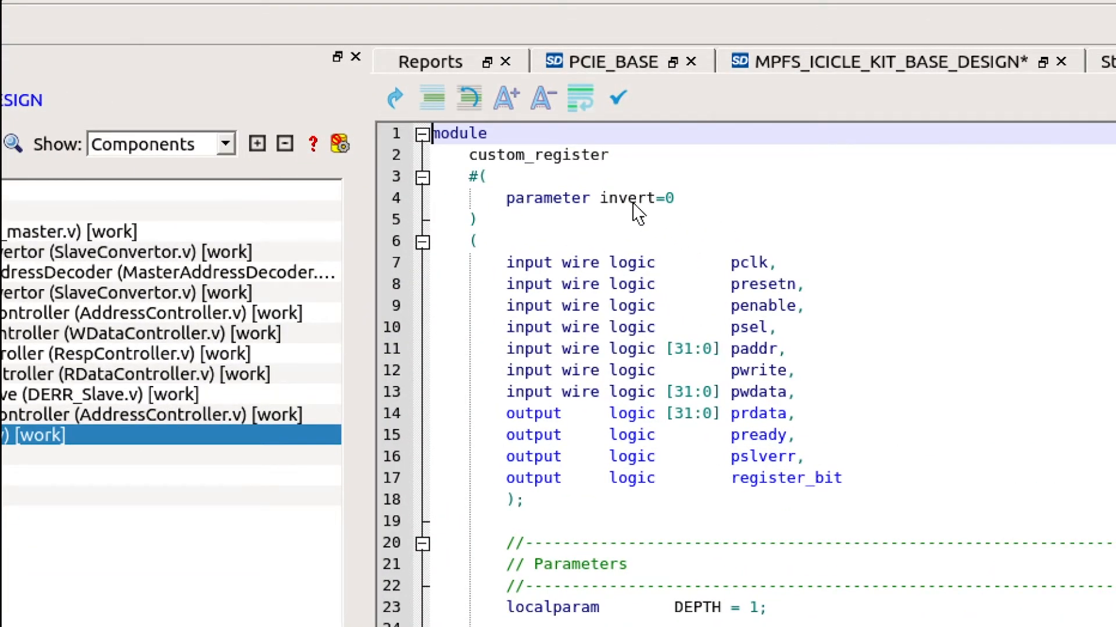
mouse_move(745, 466)
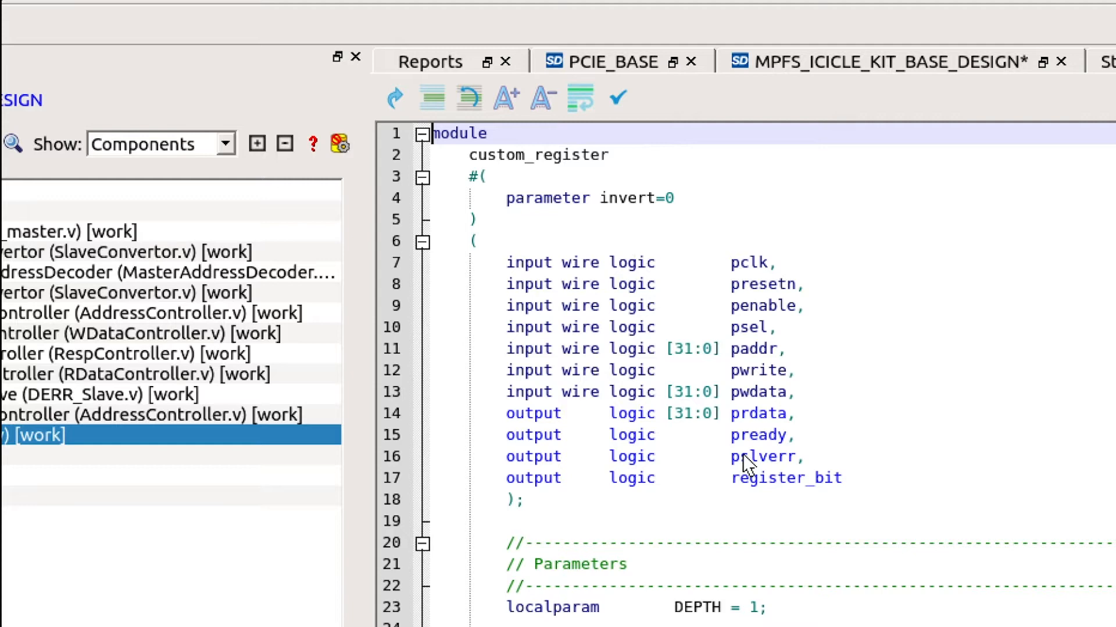
mouse_move(767, 496)
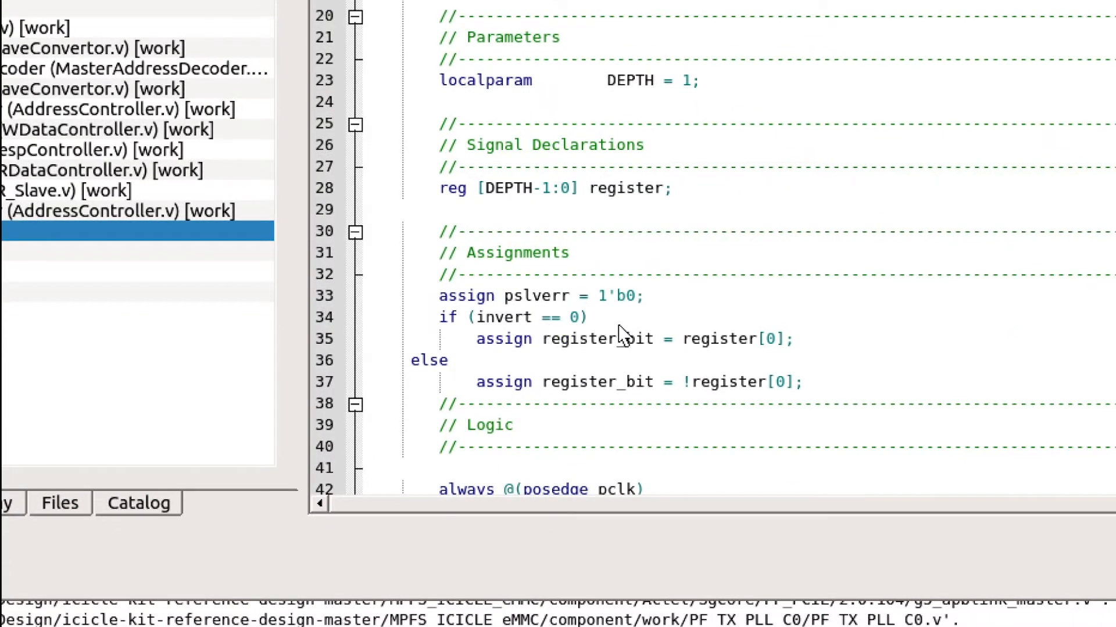
mouse_move(674, 353)
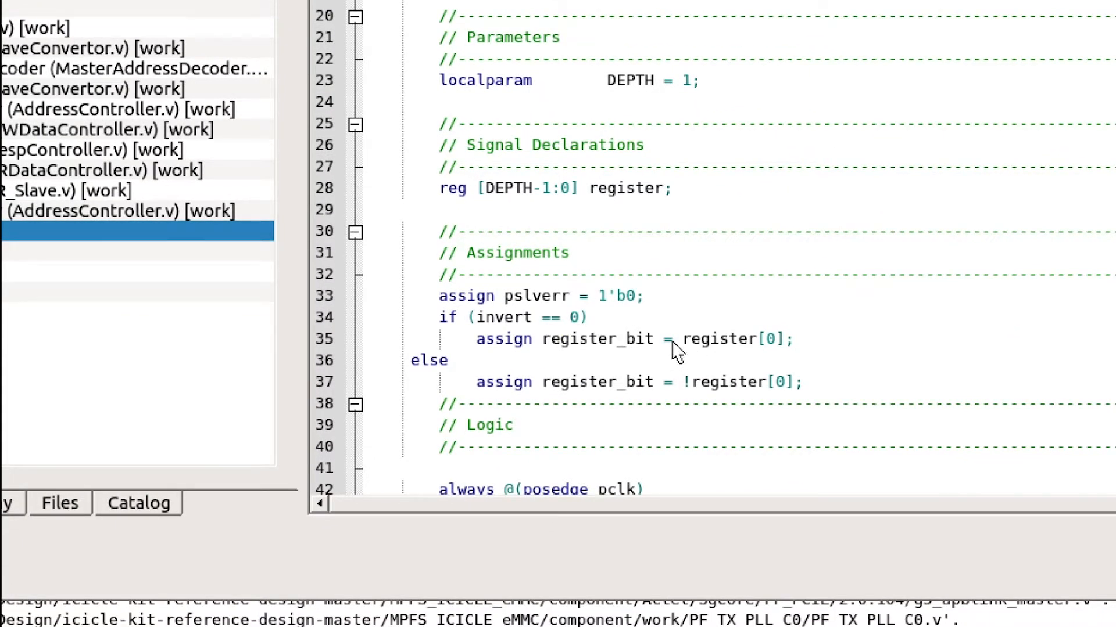
mouse_move(625, 407)
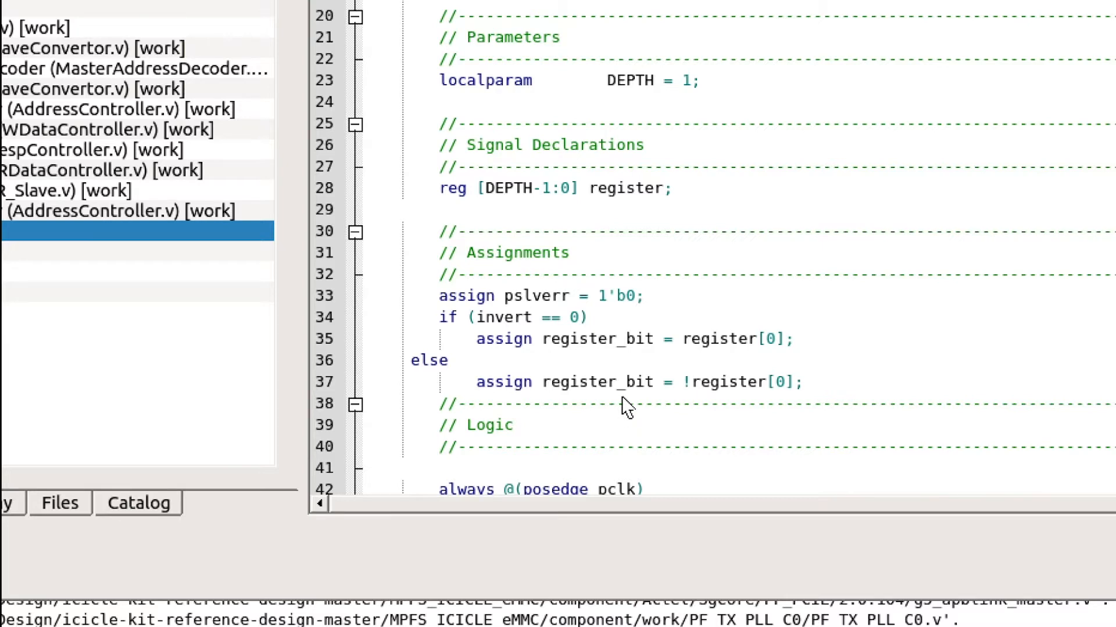
mouse_move(728, 401)
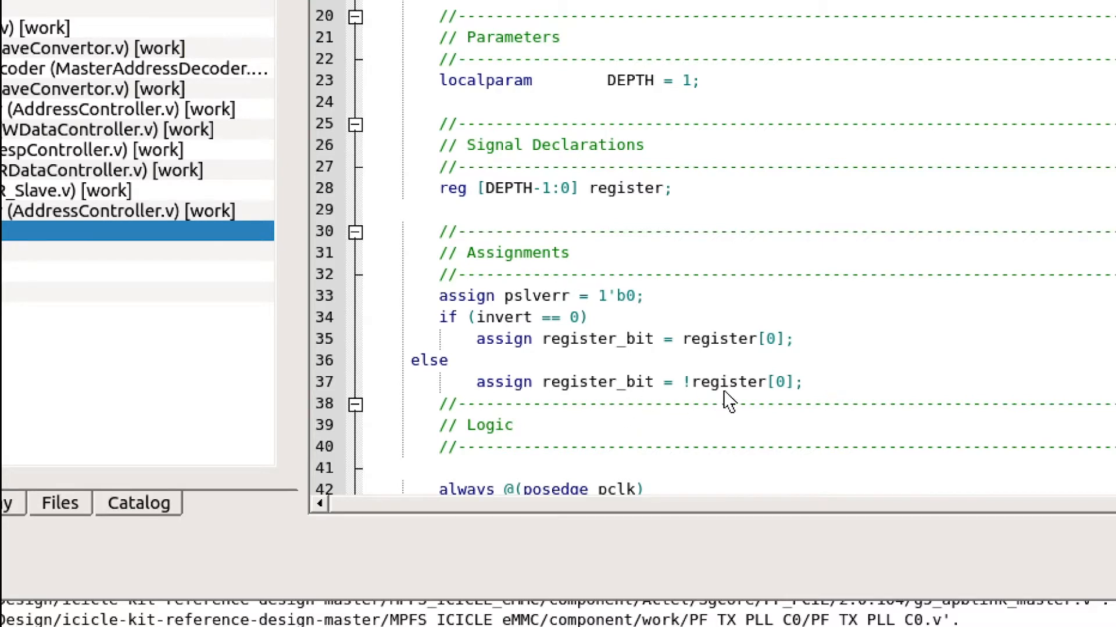
scroll(down, 3)
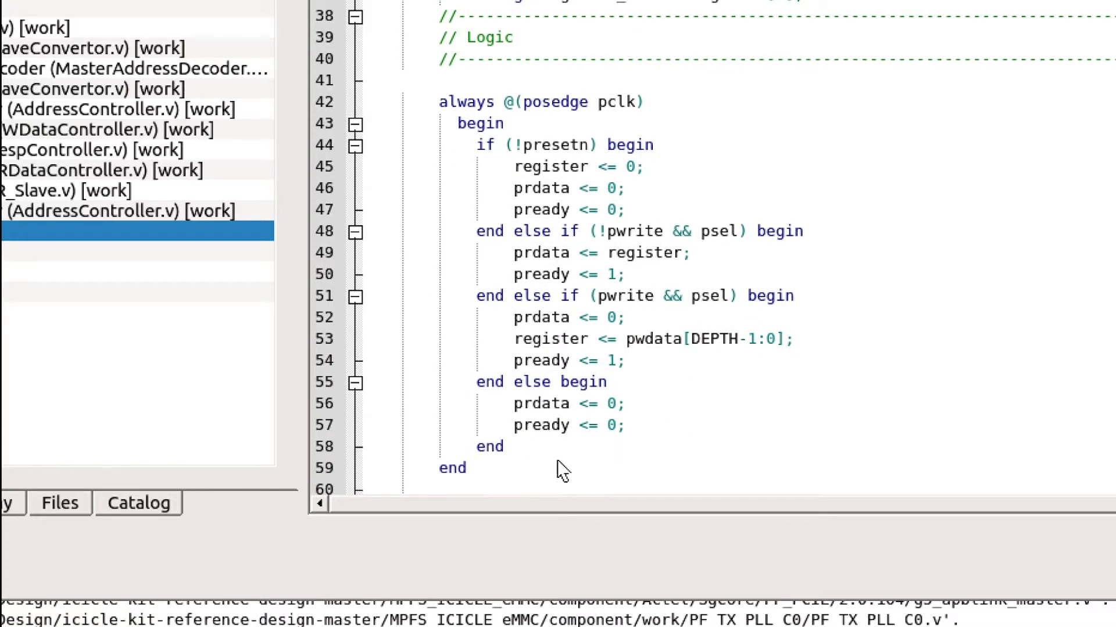
mouse_move(892, 398)
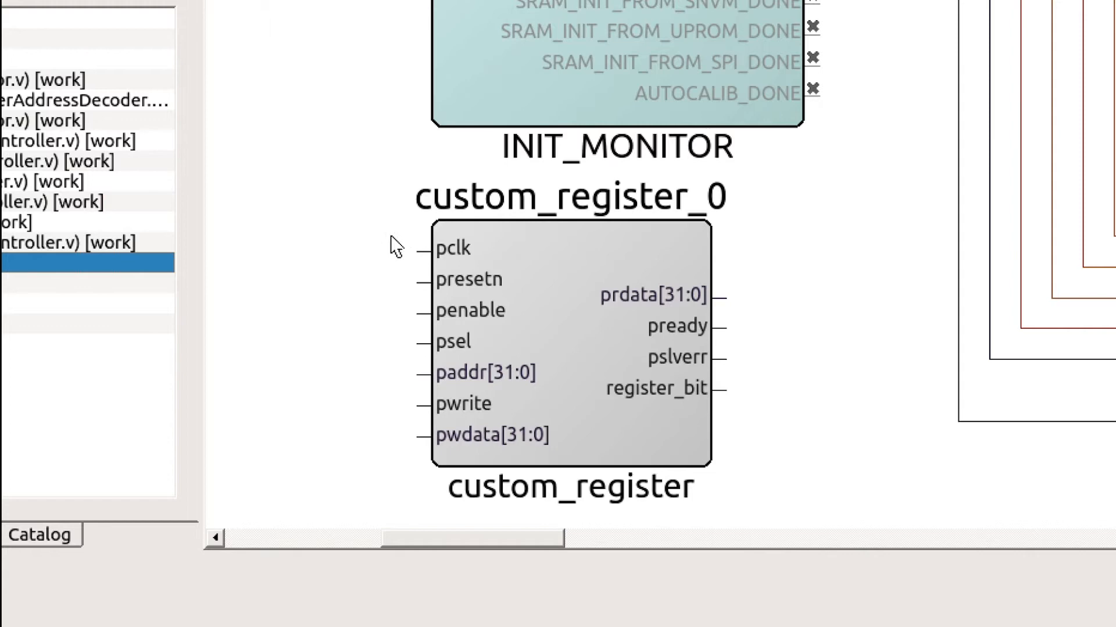
mouse_move(770, 277)
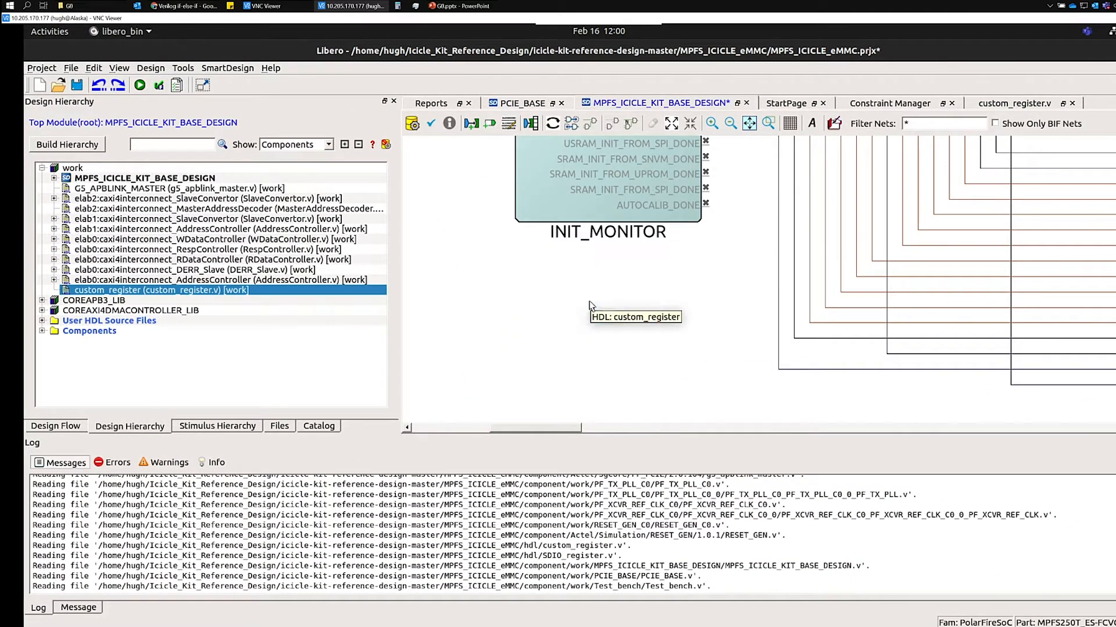
mouse_move(120, 309)
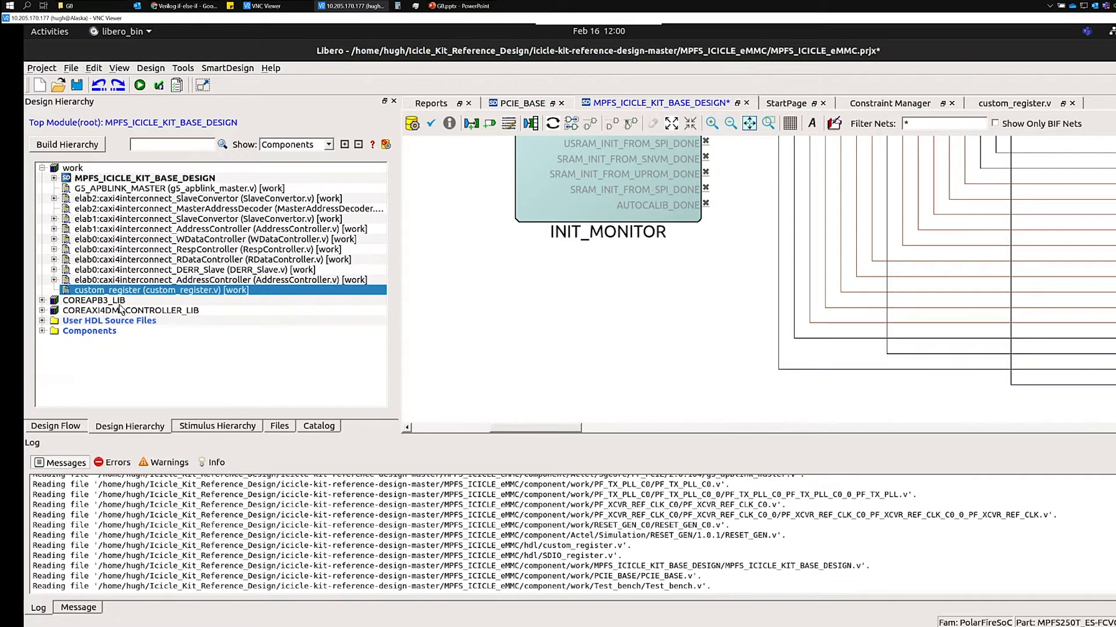
mouse_move(148, 291)
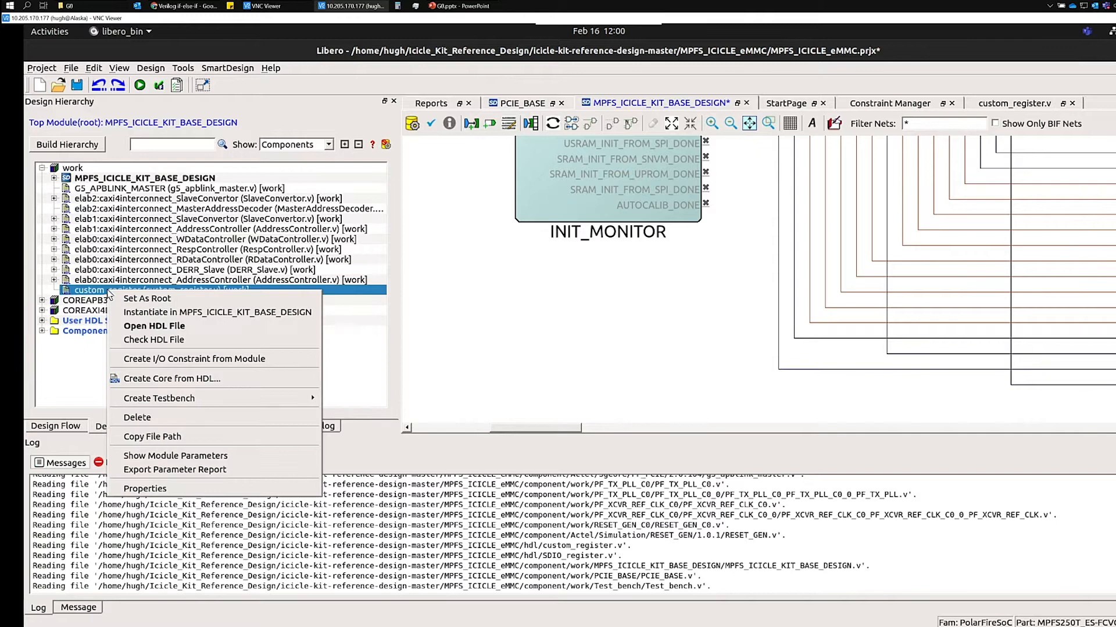
mouse_move(163, 391)
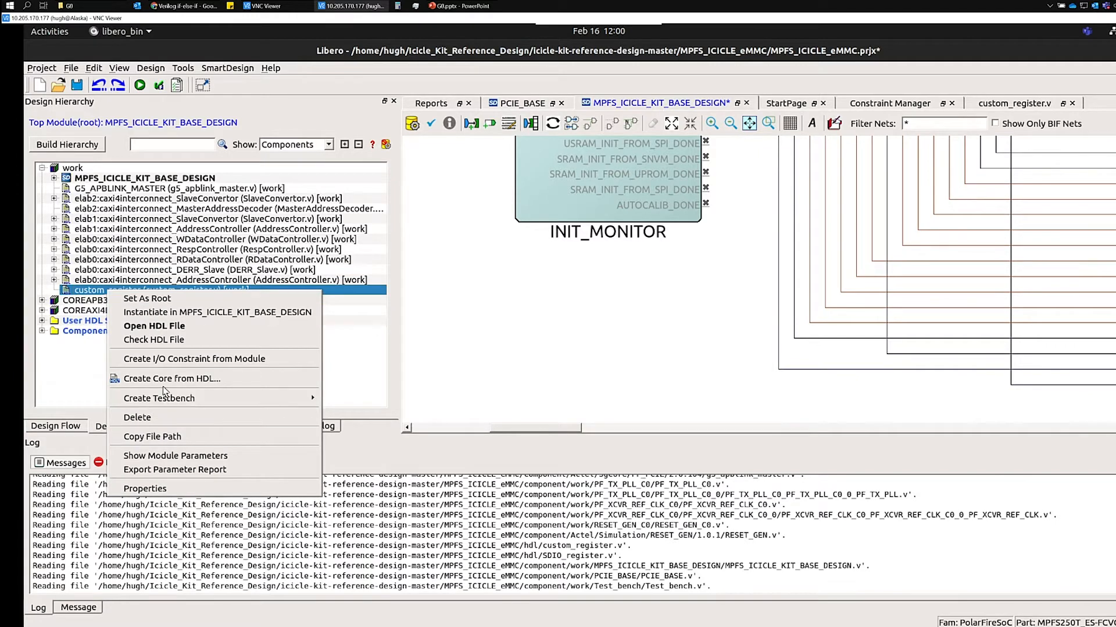
Create a core from custom_register and agree to edit its parameters and bus interfaces
click(172, 378)
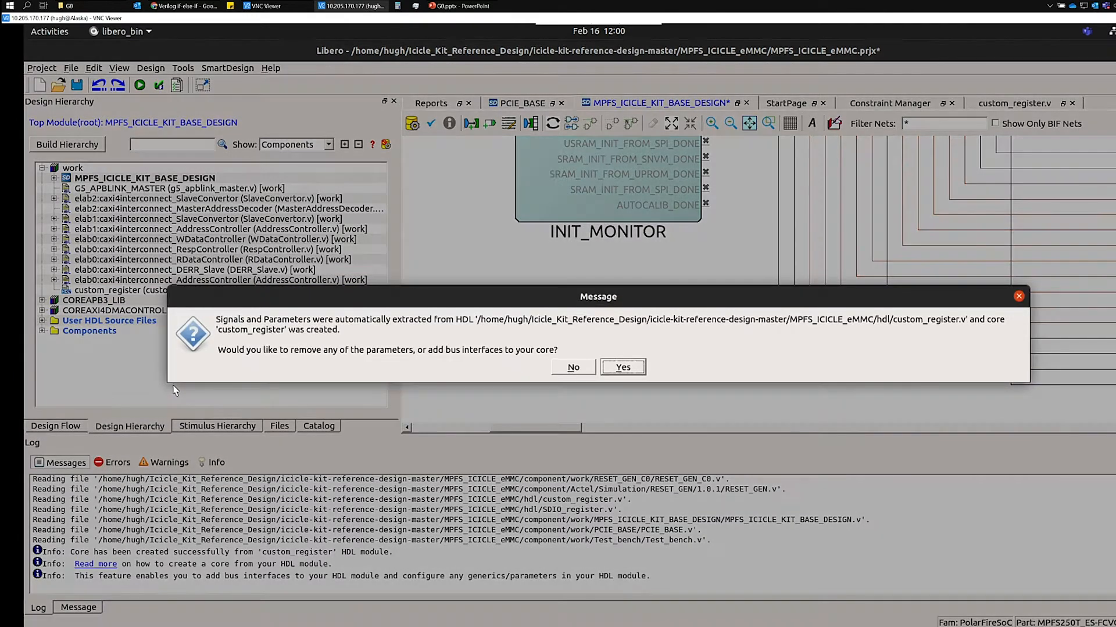
mouse_move(353, 367)
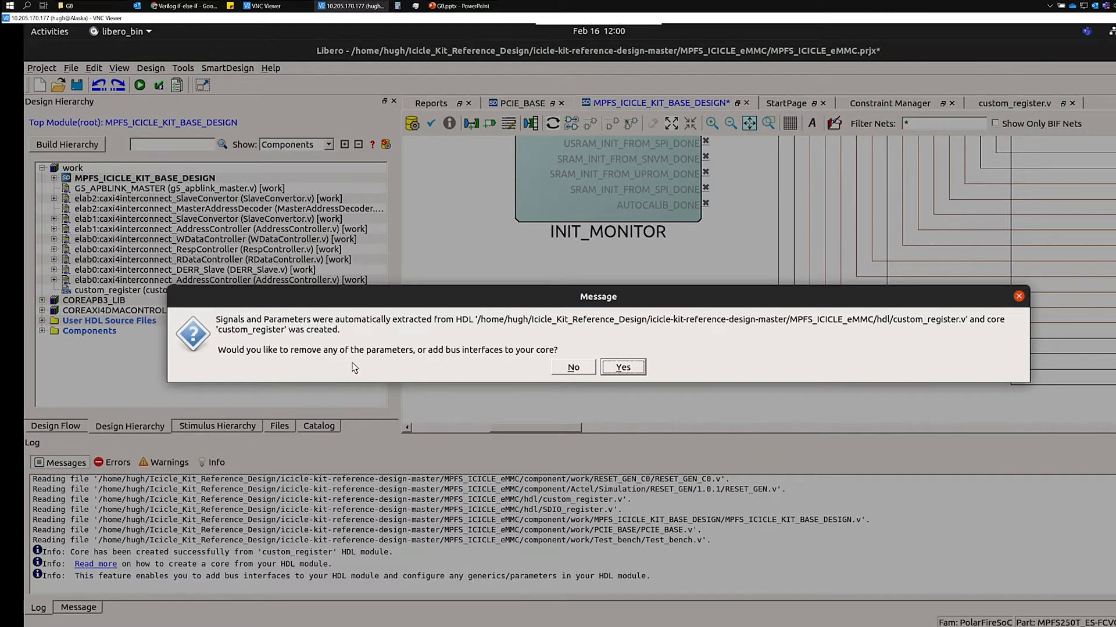
mouse_move(545, 364)
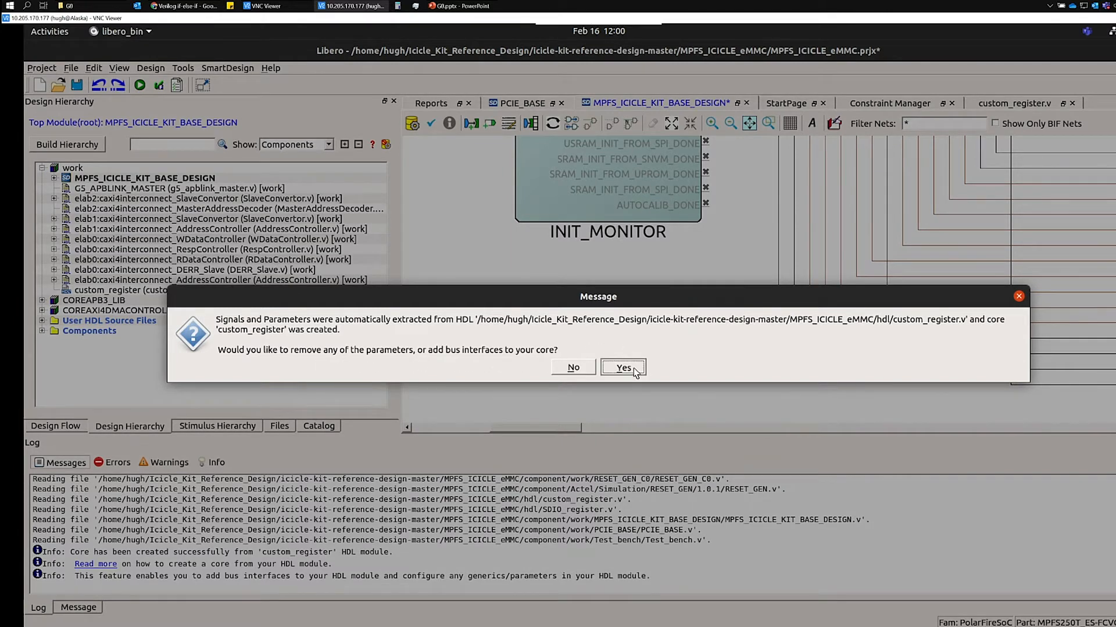
click(623, 369)
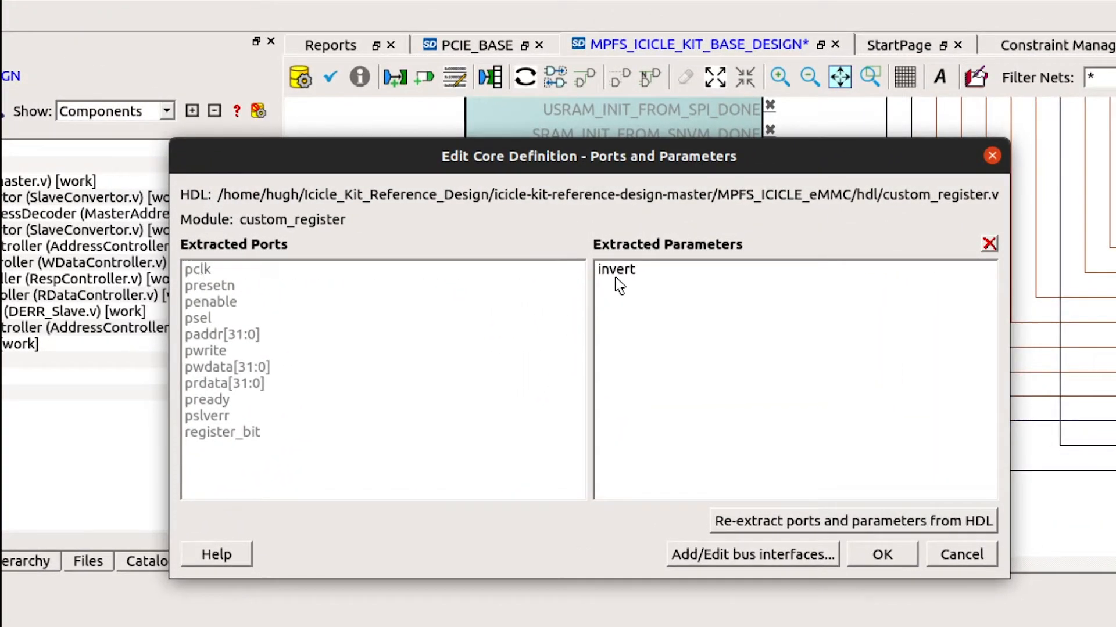
Start adding a bus interface to the custom_register core definition
click(616, 268)
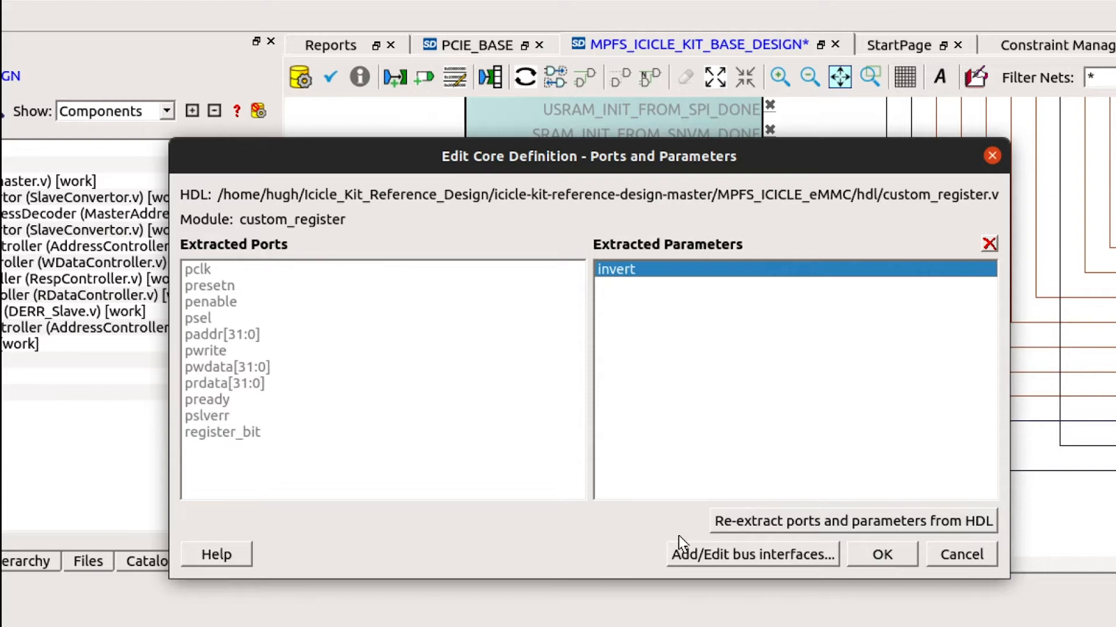
click(751, 554)
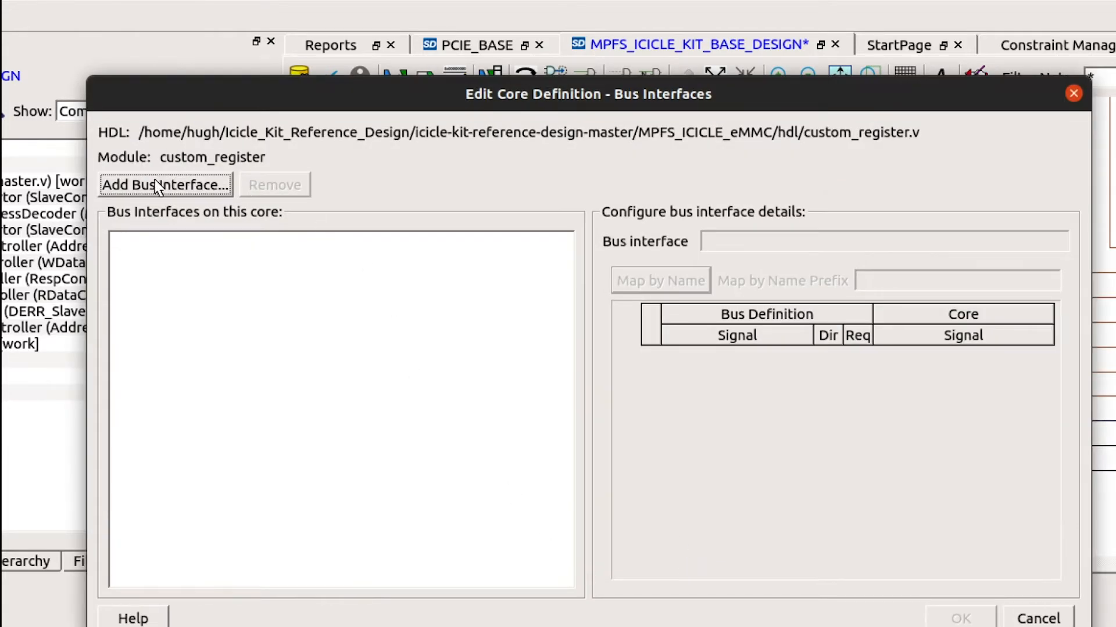
click(164, 185)
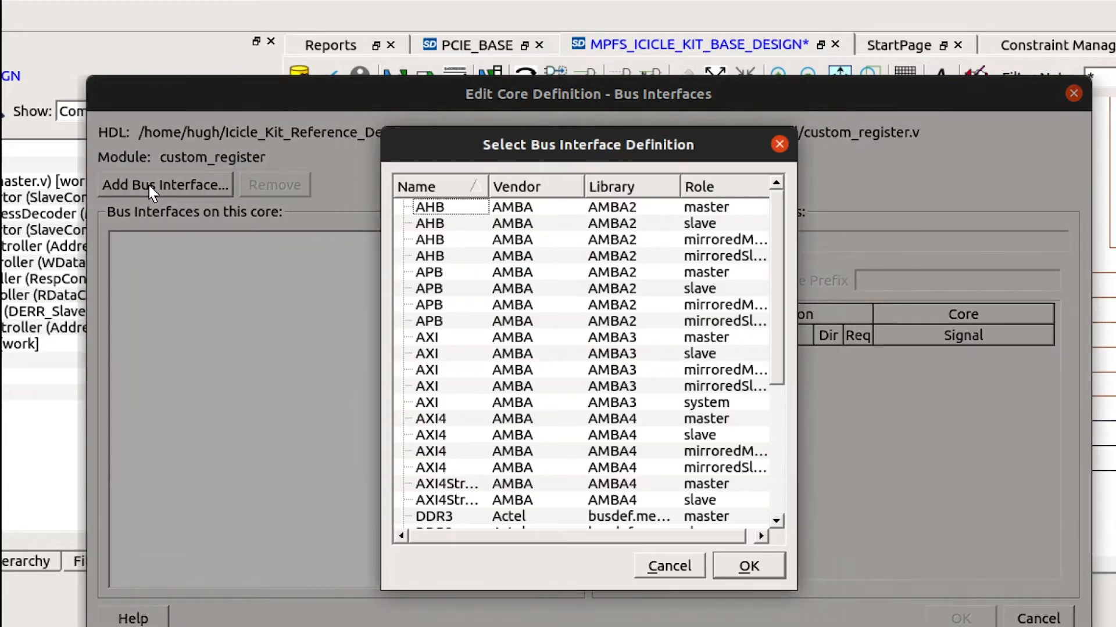
mouse_move(476, 363)
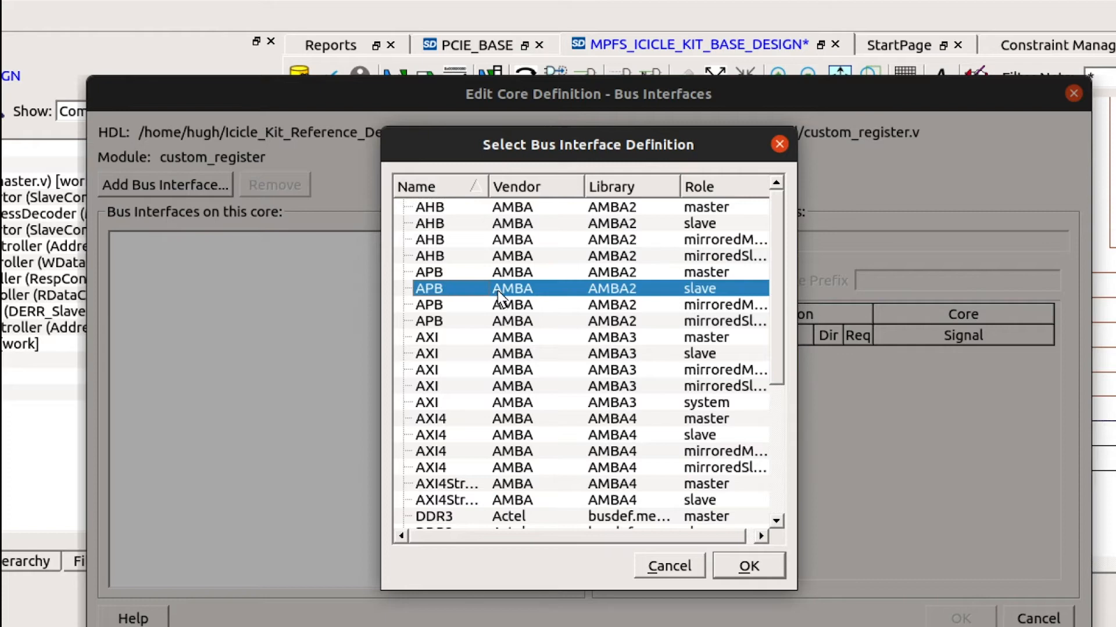
mouse_move(762, 584)
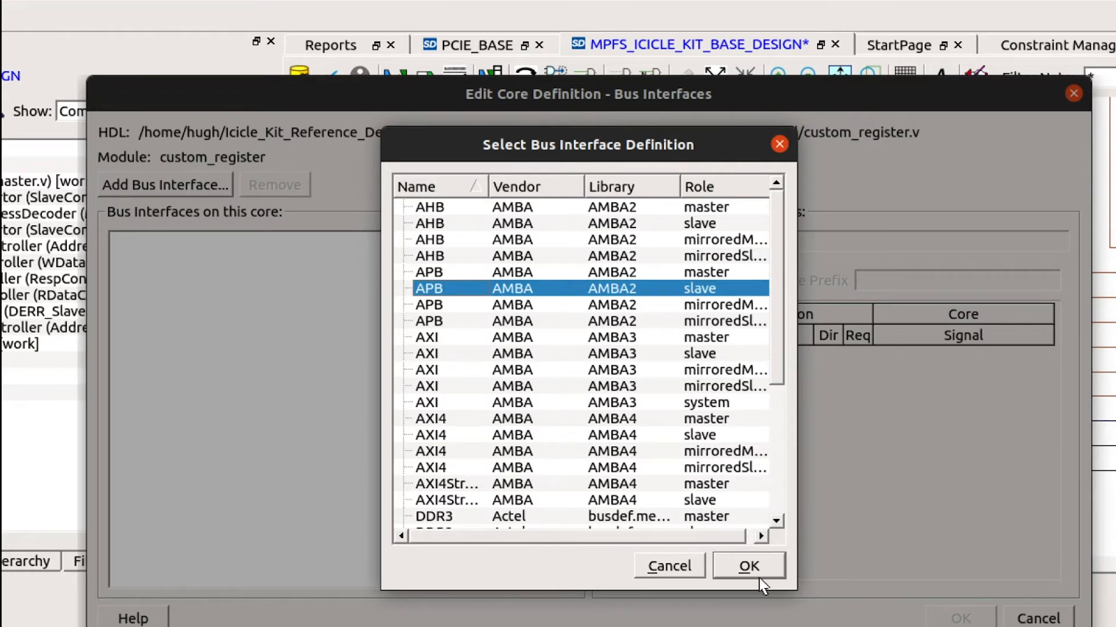
Accept the APB slave definition, map PSELx to psel and name the interface APB_SLAVE
click(747, 566)
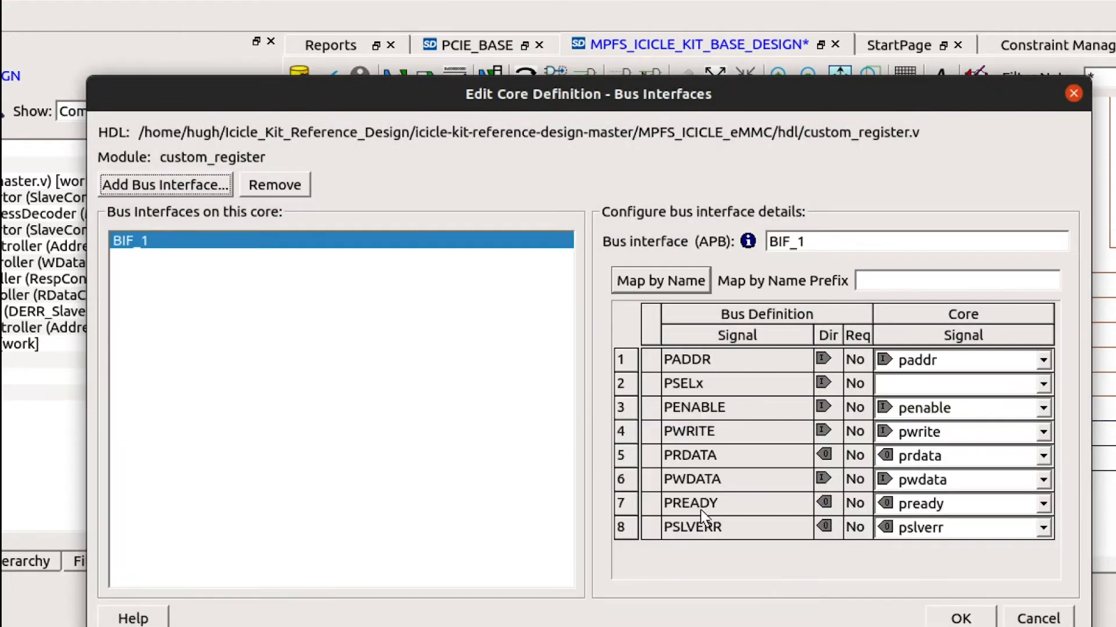
mouse_move(995, 445)
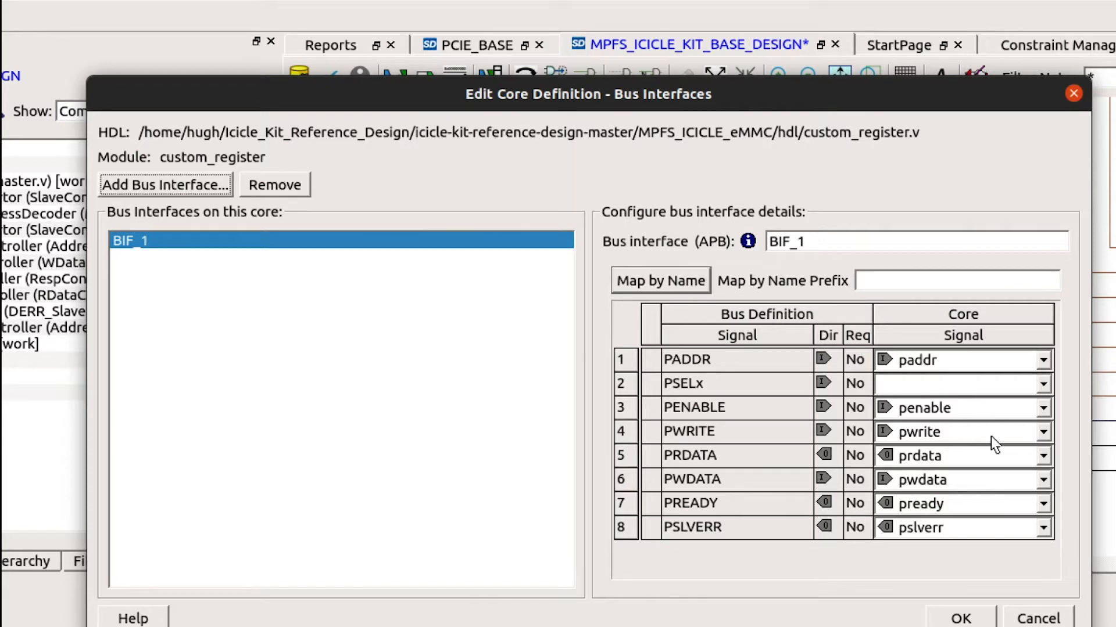
mouse_move(915, 547)
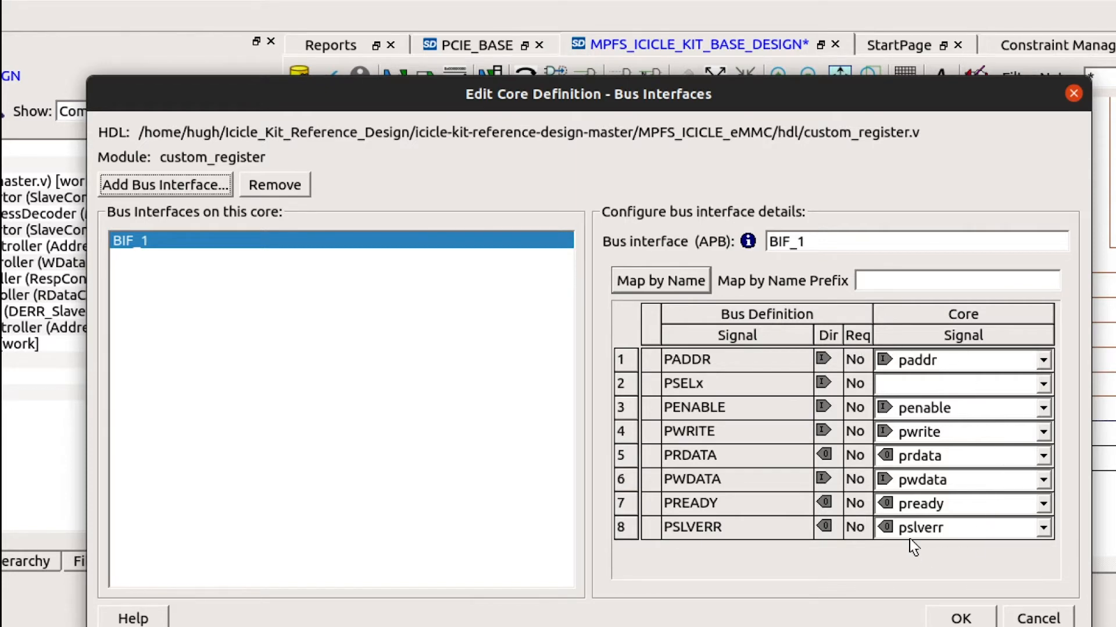
mouse_move(864, 297)
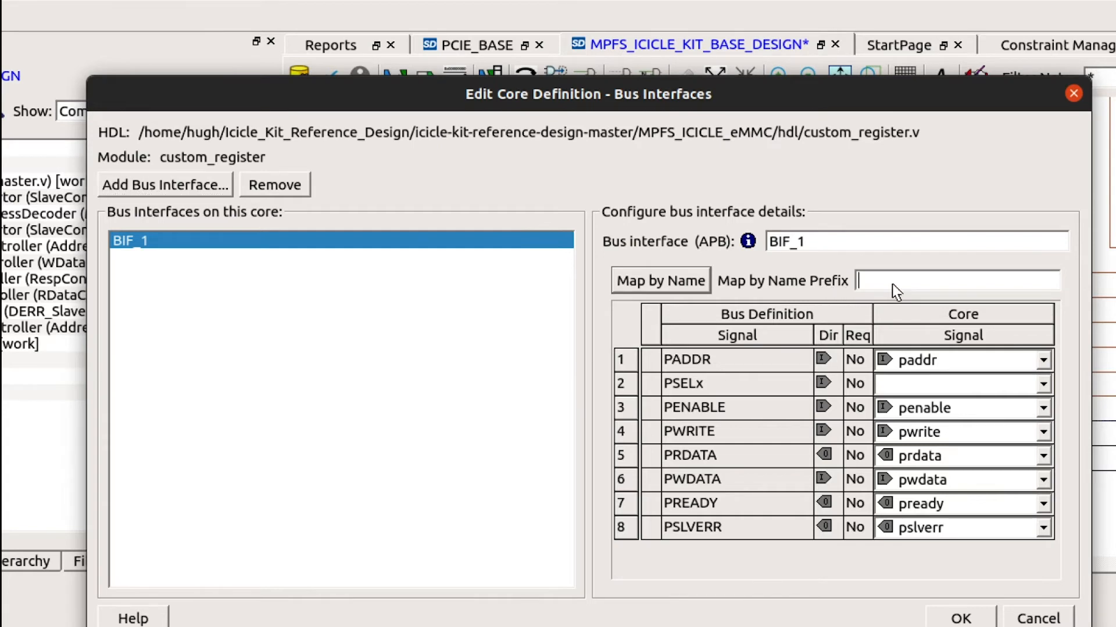
mouse_move(983, 386)
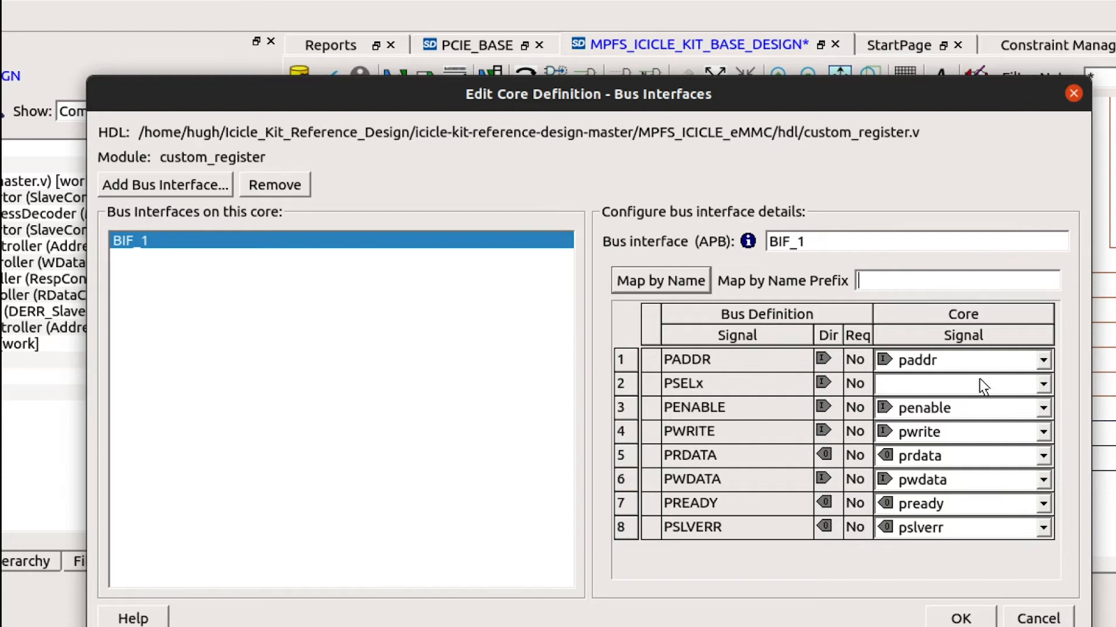
click(1044, 384)
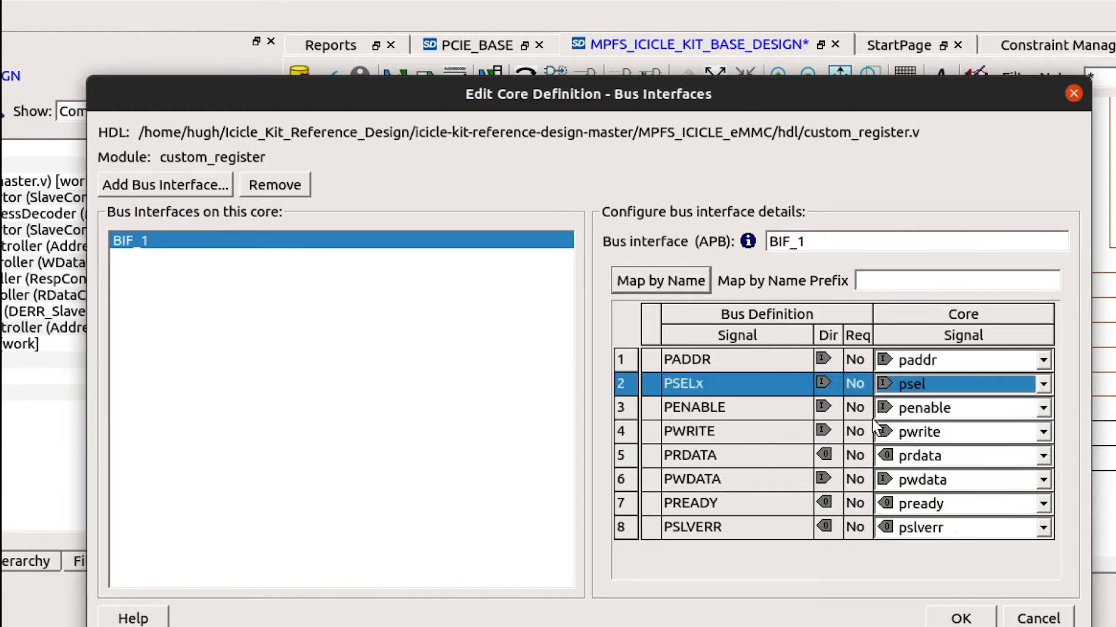
mouse_move(744, 397)
text(A)
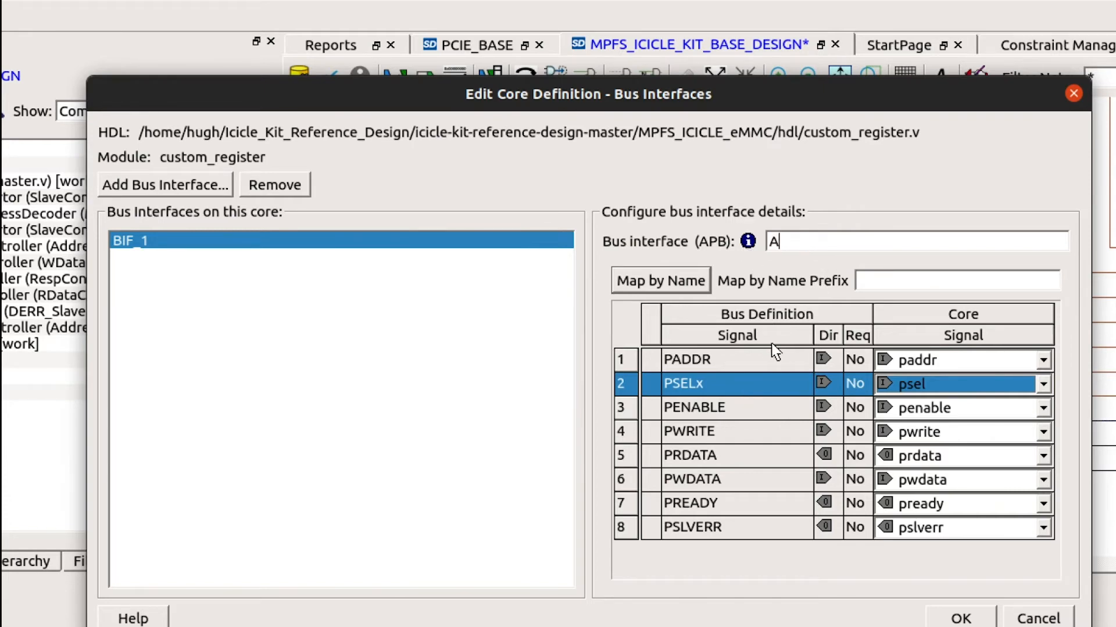
text(PB_SLAVE)
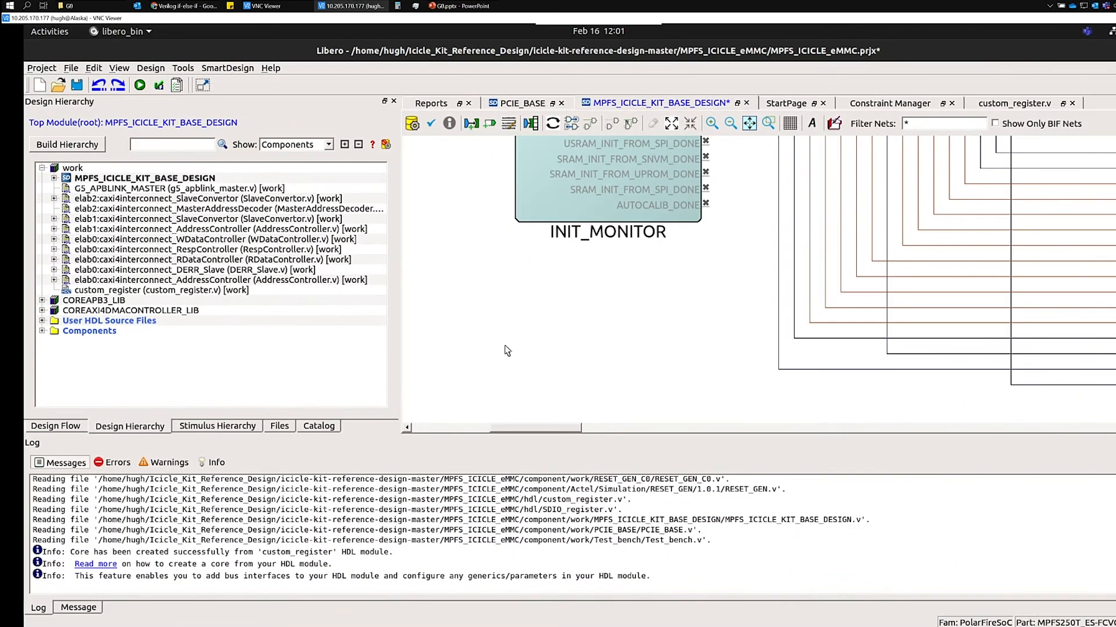
mouse_move(85, 297)
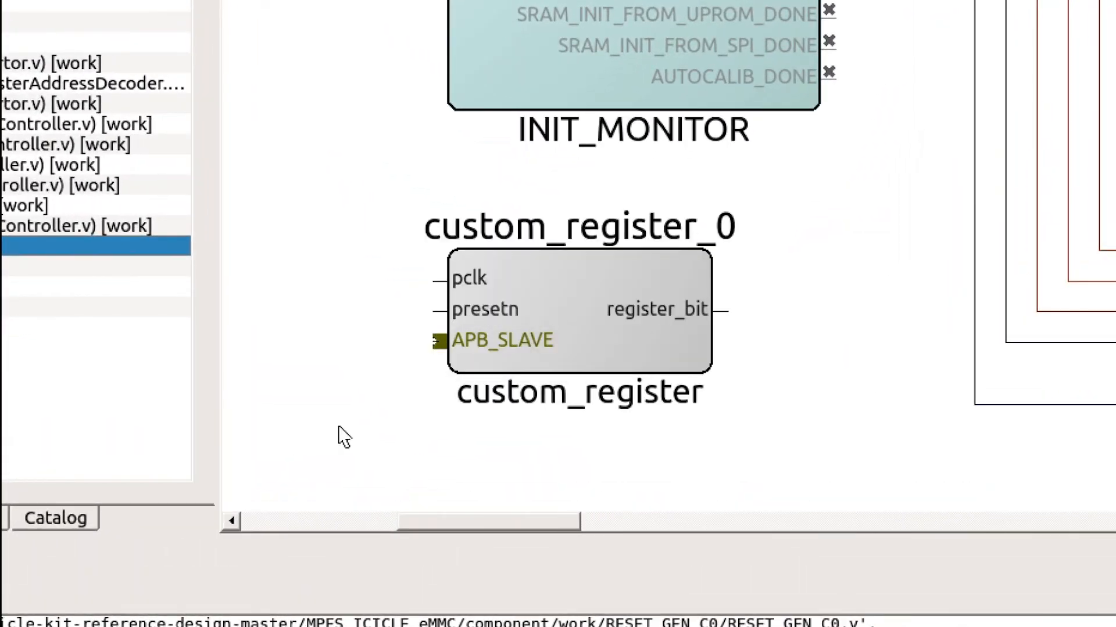
mouse_move(377, 297)
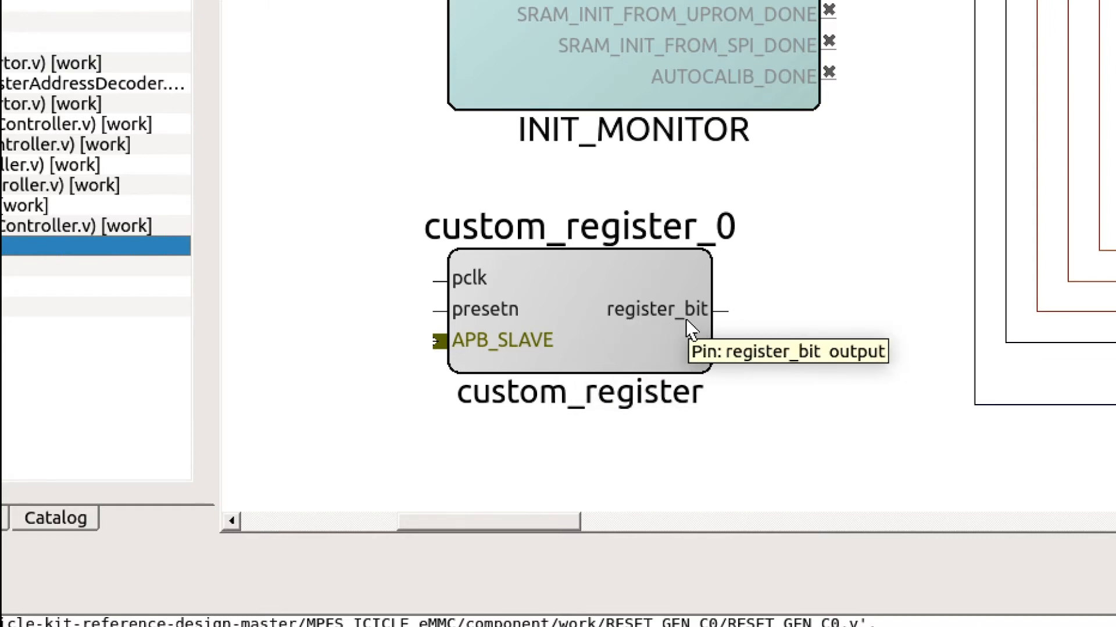
mouse_move(512, 352)
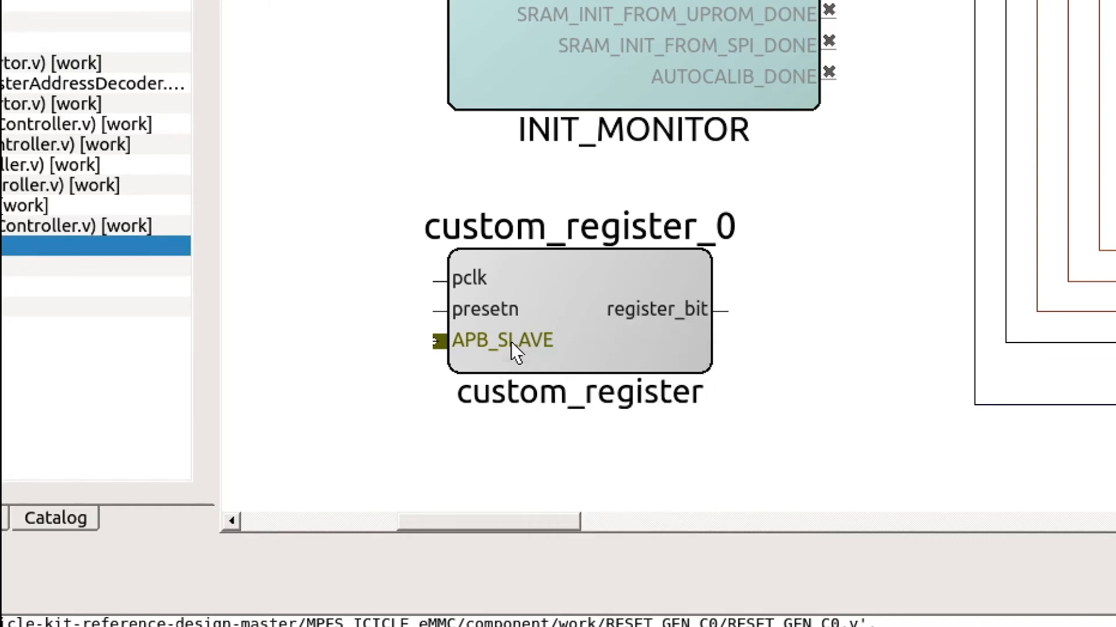
Expose psel as a separate pin from the APB_SLAVE interface via Show/Hide BIF Pins
right_click(502, 341)
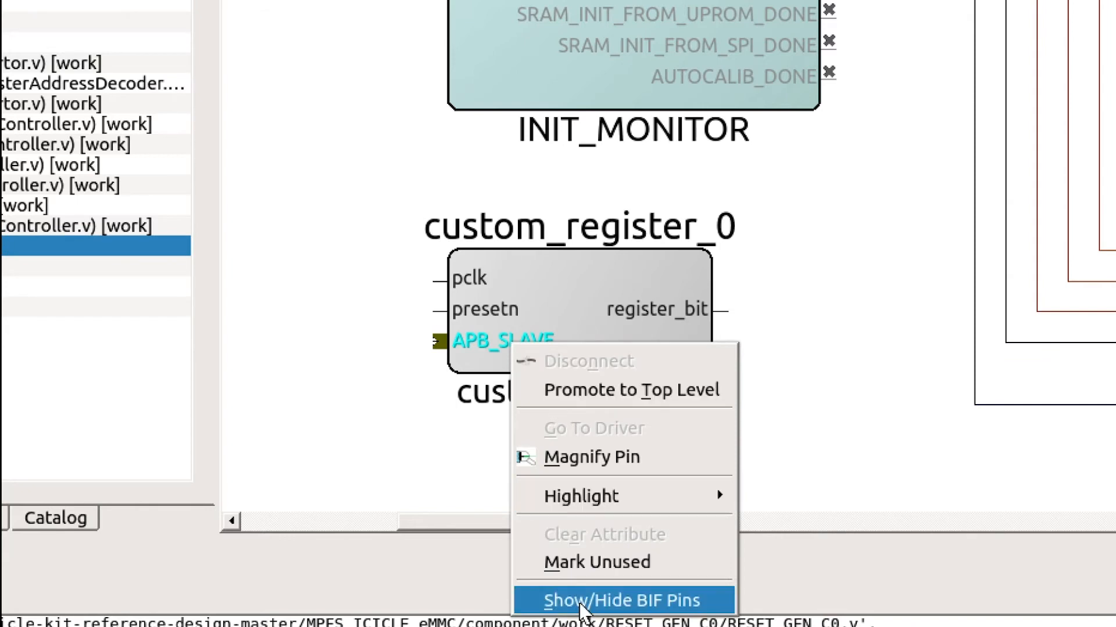
mouse_move(652, 614)
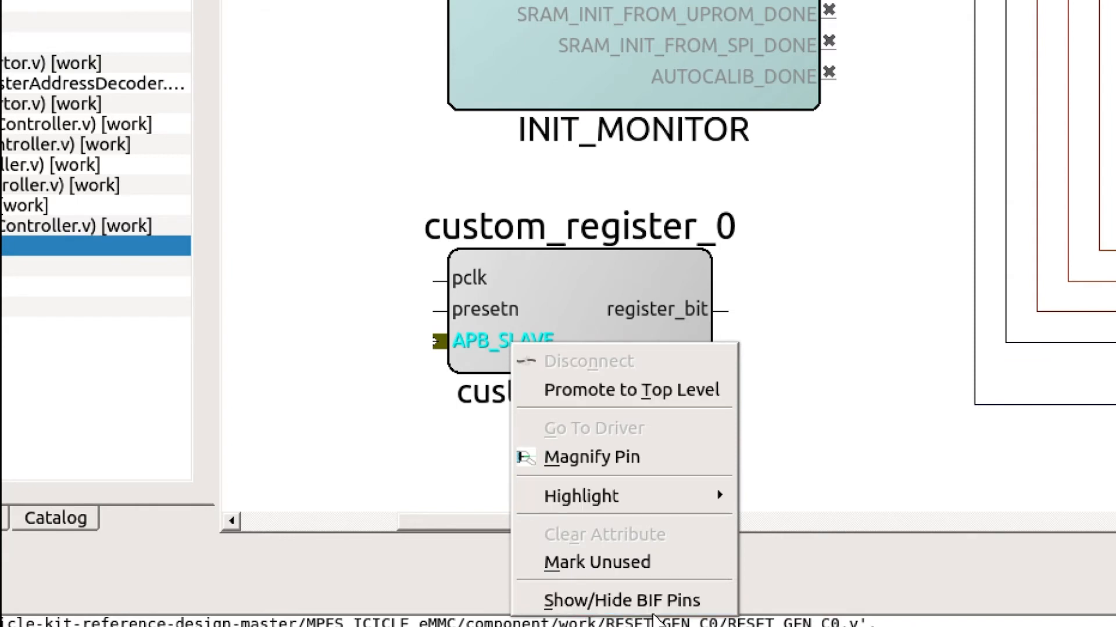
click(620, 599)
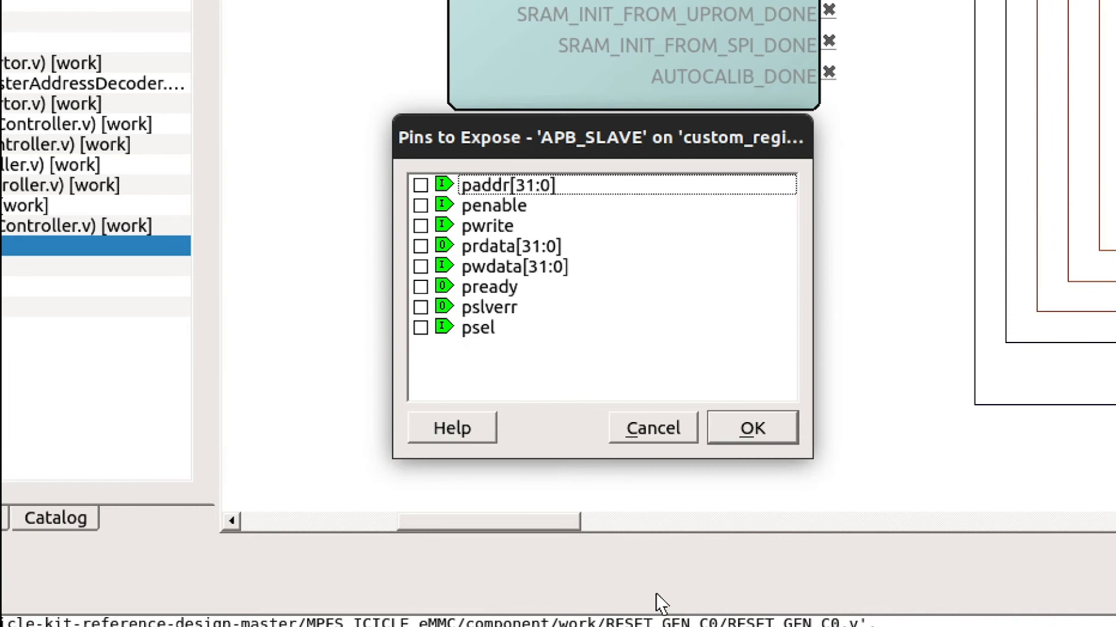
mouse_move(573, 479)
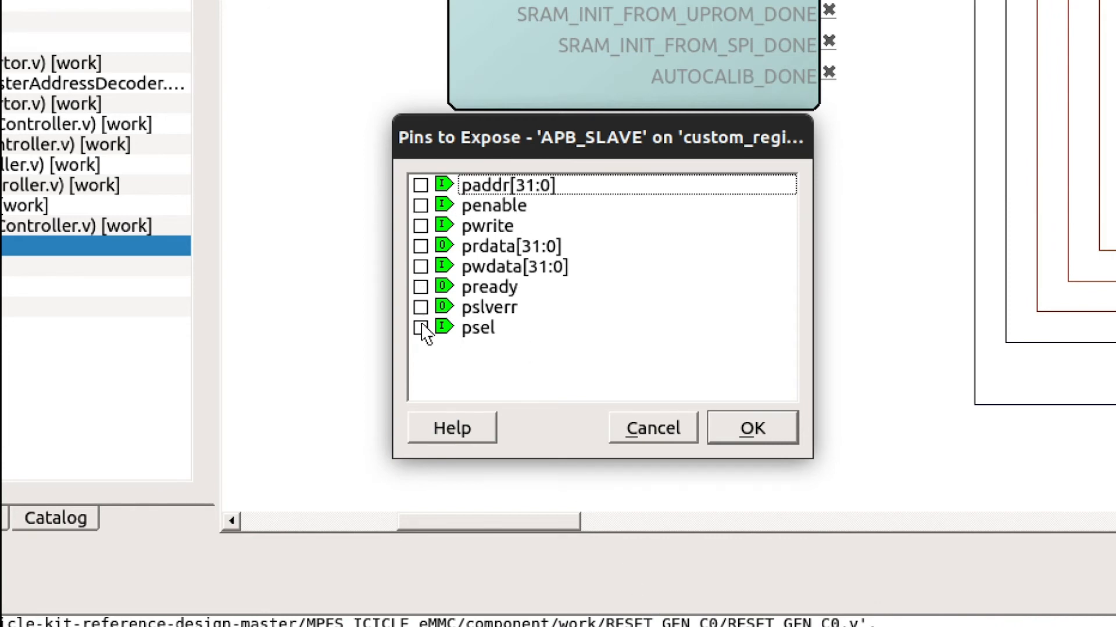
click(419, 328)
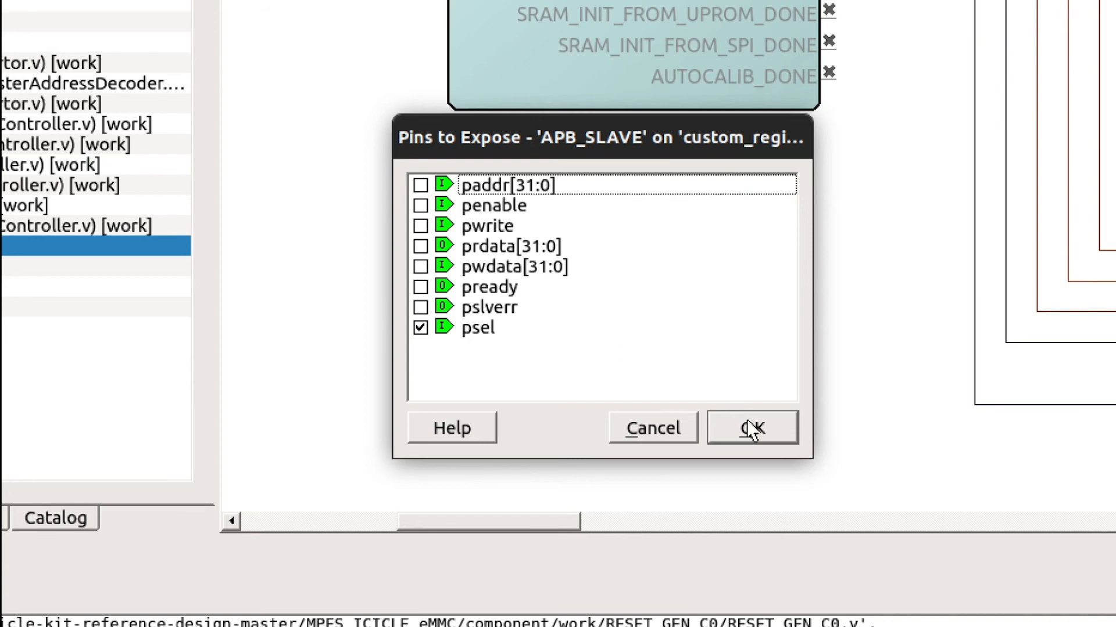
click(750, 428)
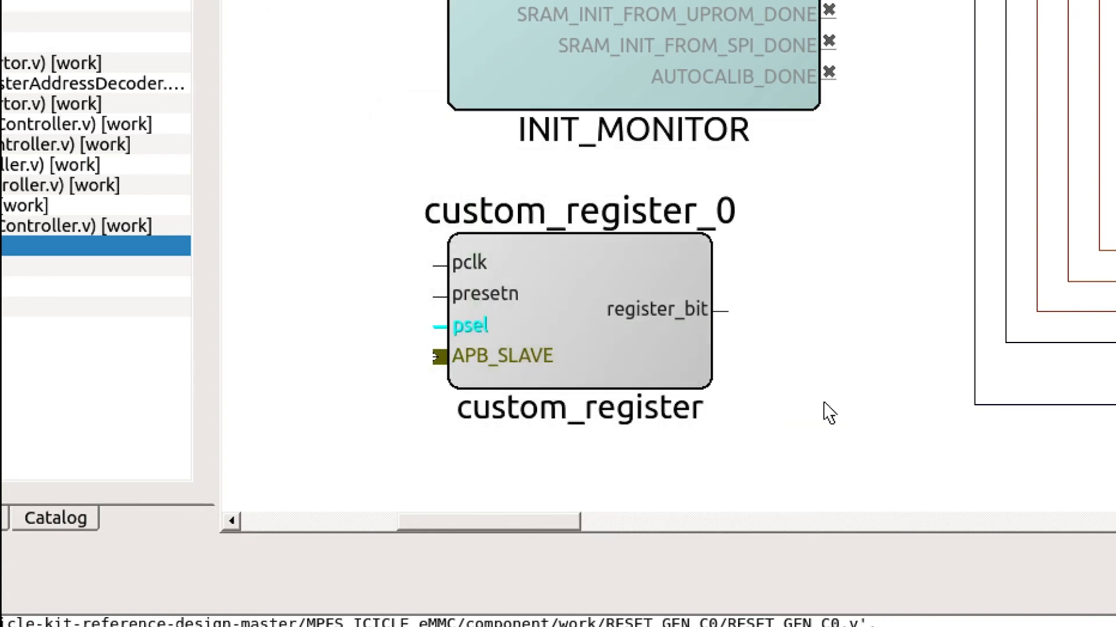
mouse_move(653, 369)
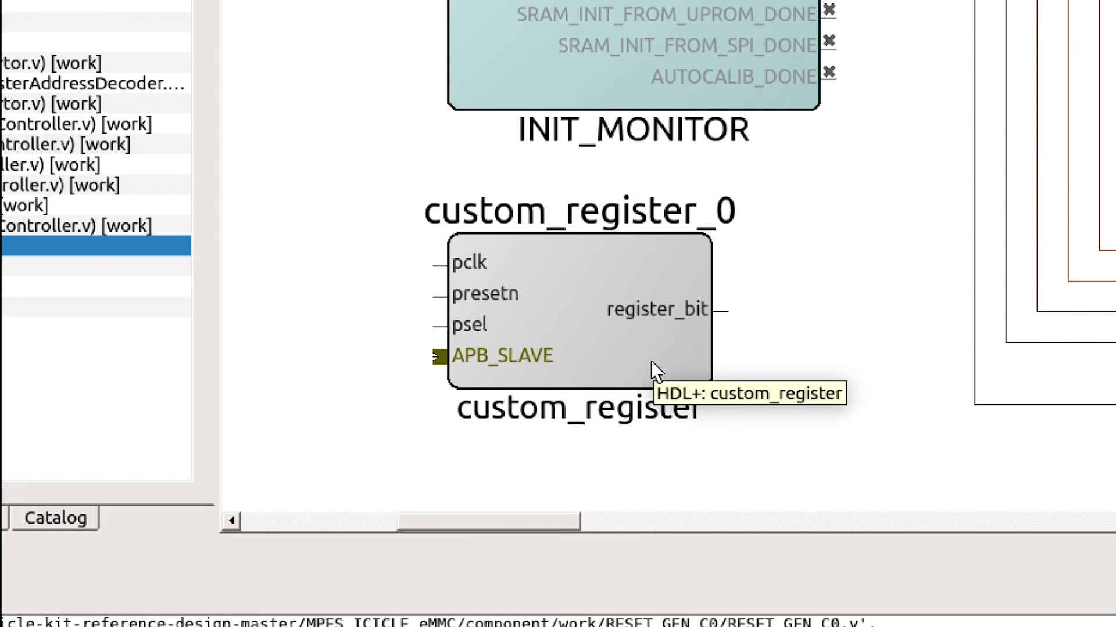
Change custom_register_0's invert parameter from 0 to 1 in its Configurator
click(576, 320)
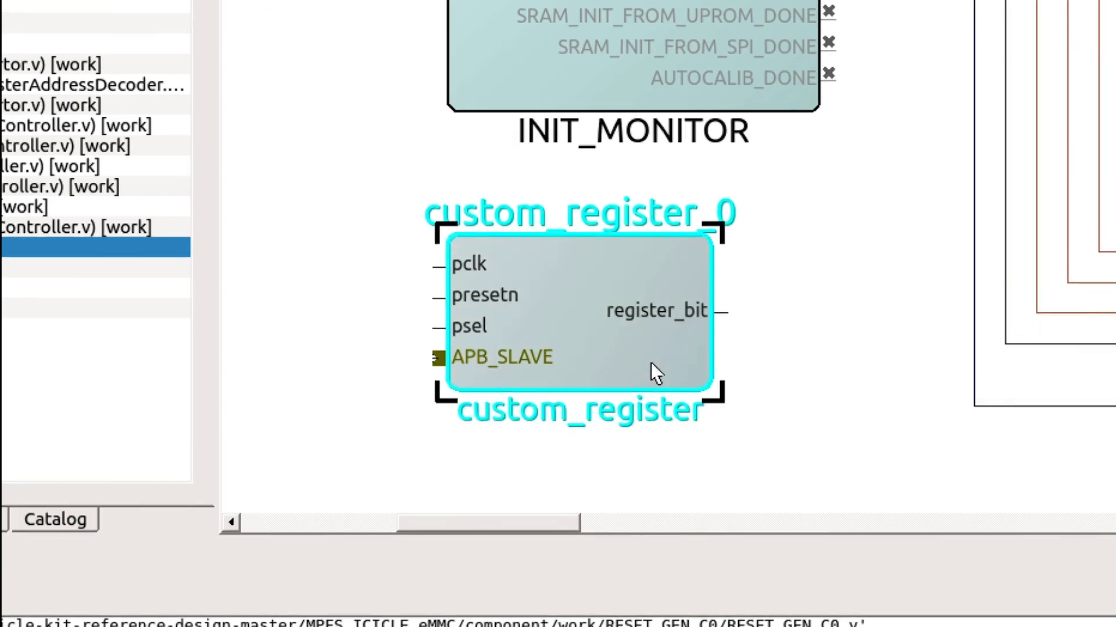
double_click(580, 321)
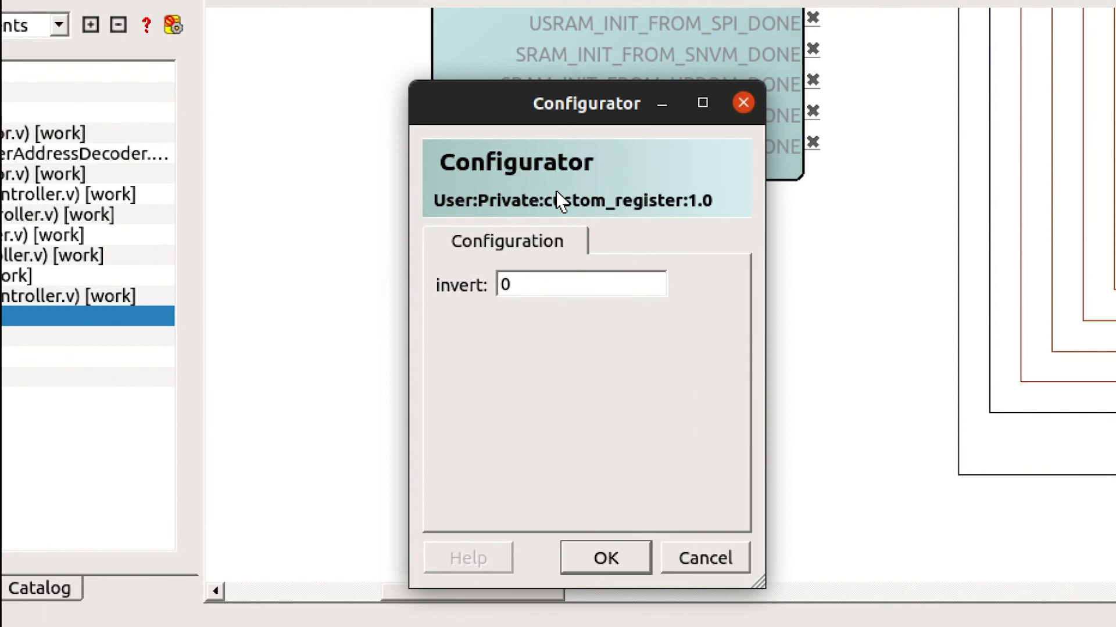
mouse_move(573, 287)
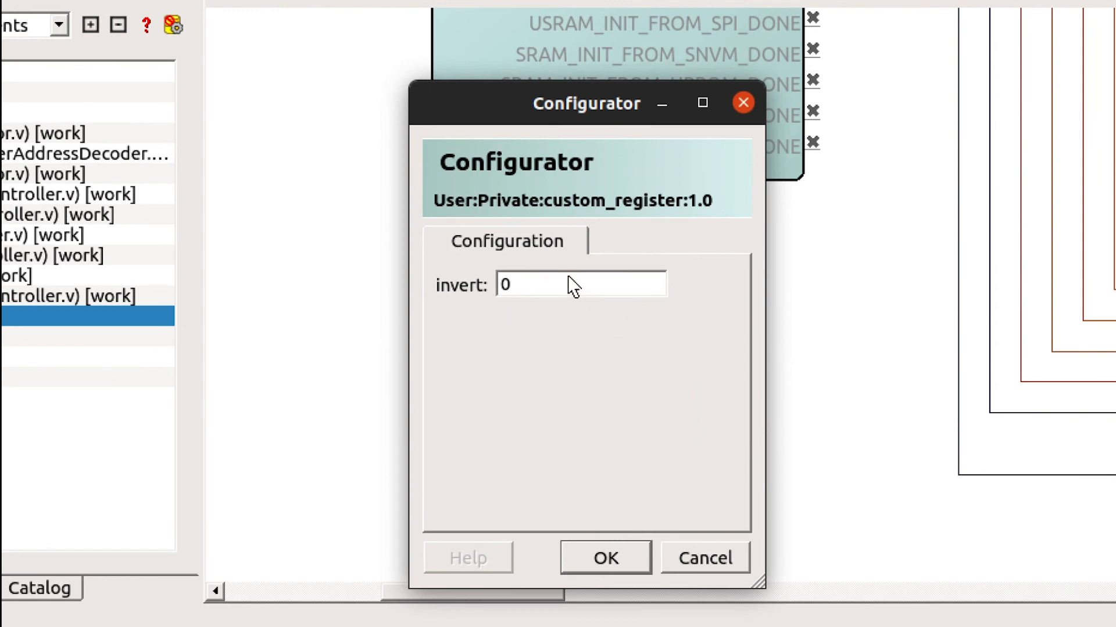
triple_click(581, 284)
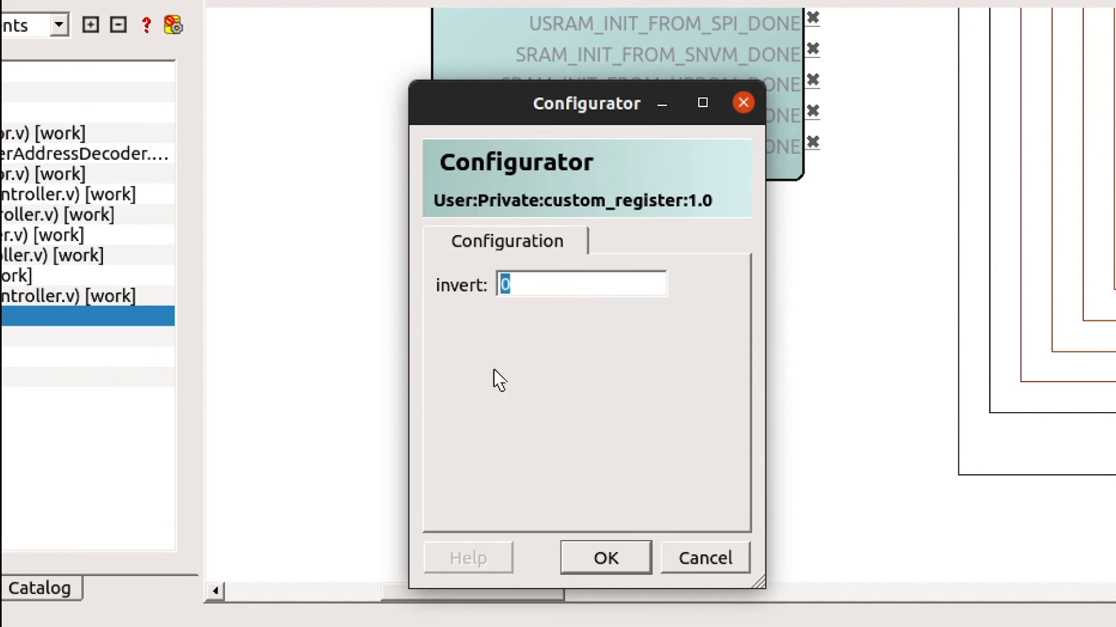
text(1)
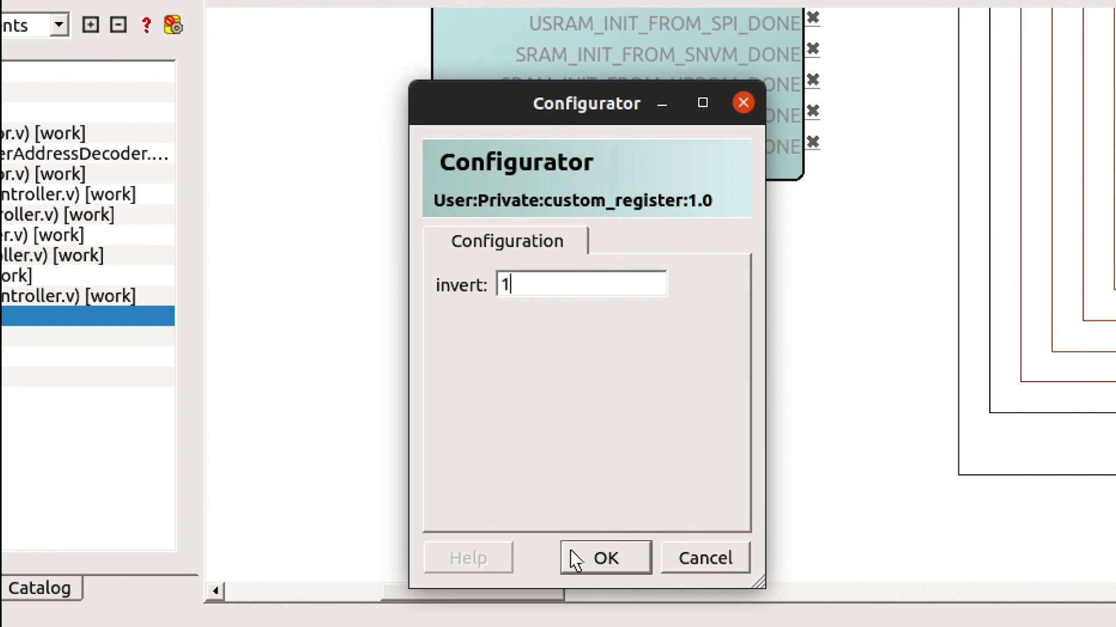